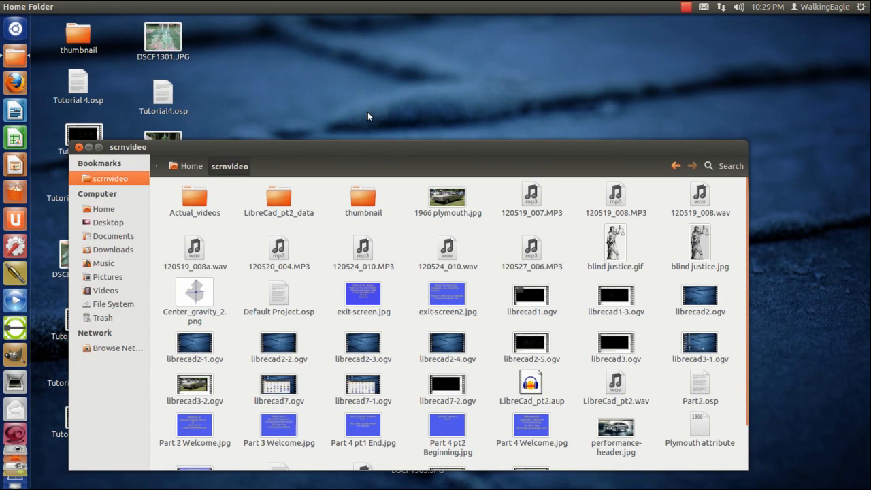
pyautogui.moveTo(15, 328)
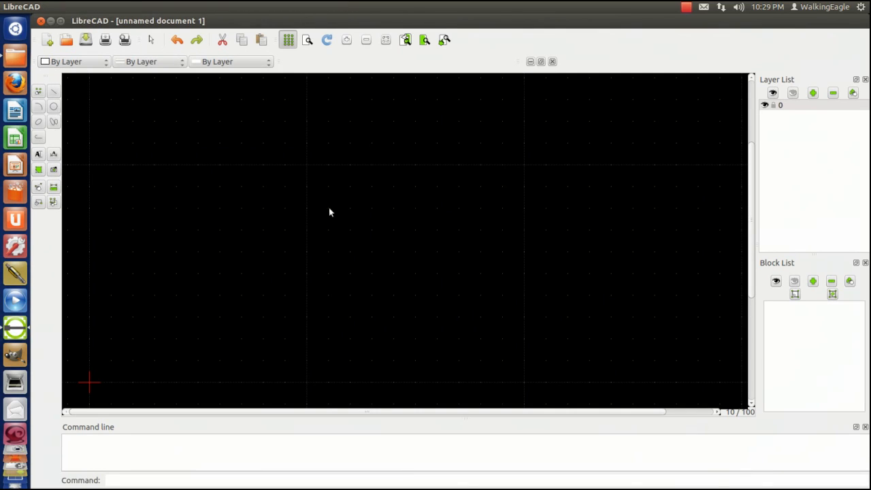
pyautogui.moveTo(310, 244)
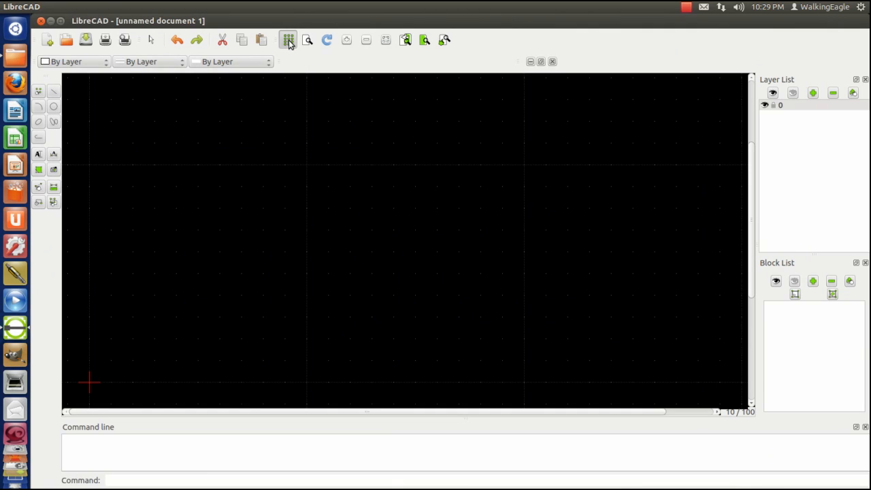
# Hide the drawing grid so the canvas is plain black
pyautogui.click(288, 40)
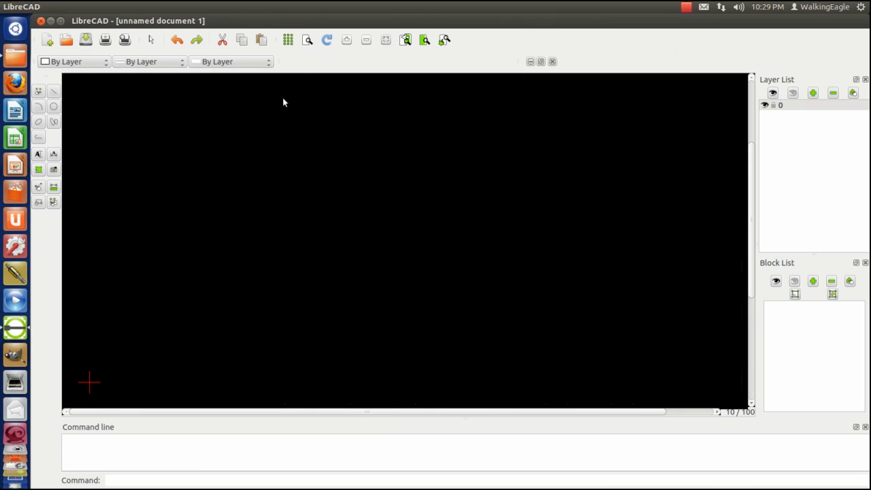
pyautogui.moveTo(240, 272)
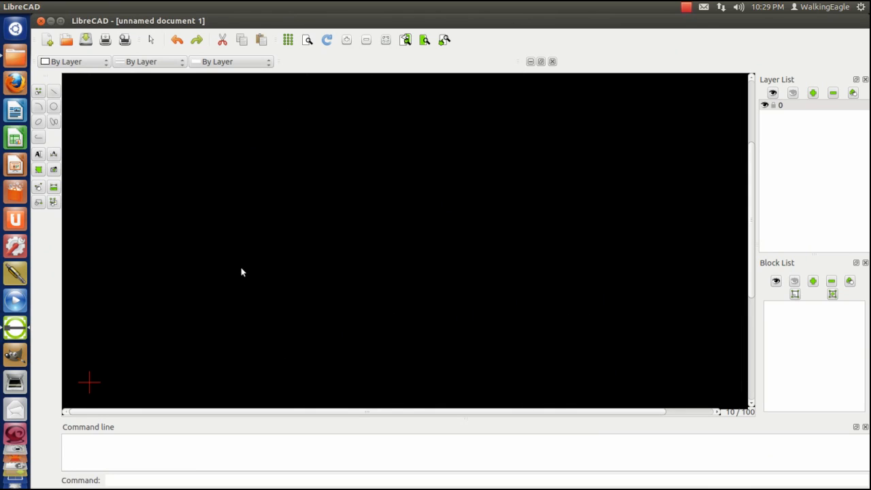
pyautogui.moveTo(54, 95)
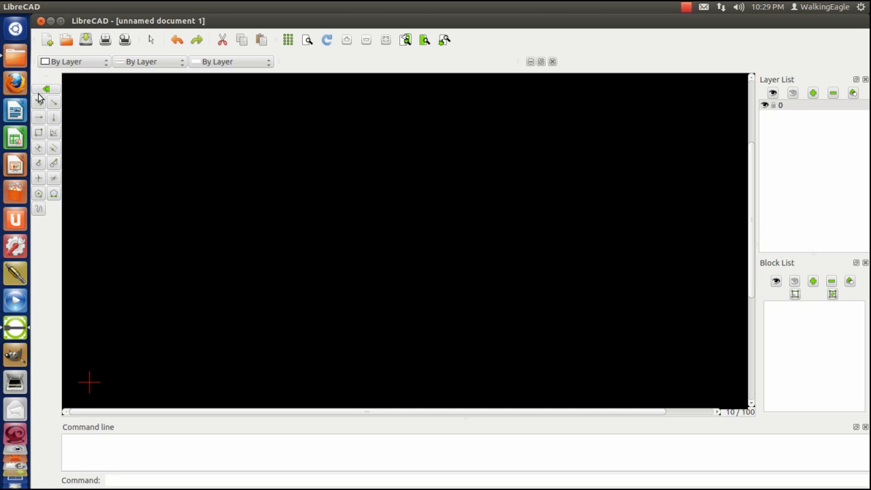
pyautogui.moveTo(39, 103)
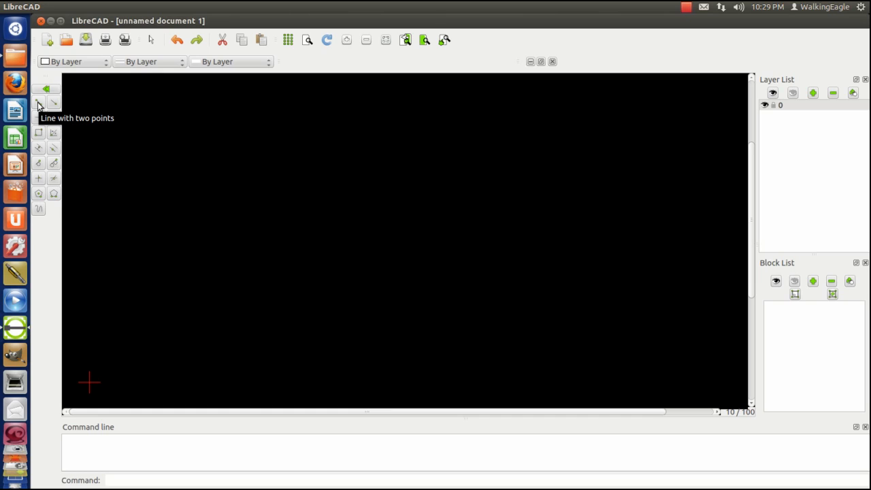
# Draw three zigzag polylines of connected two-point line segments across the canvas
pyautogui.click(38, 103)
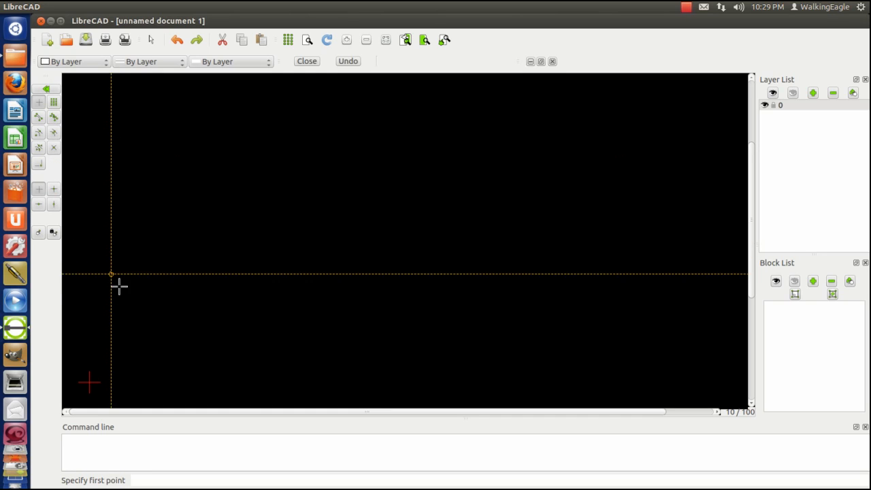
pyautogui.click(144, 296)
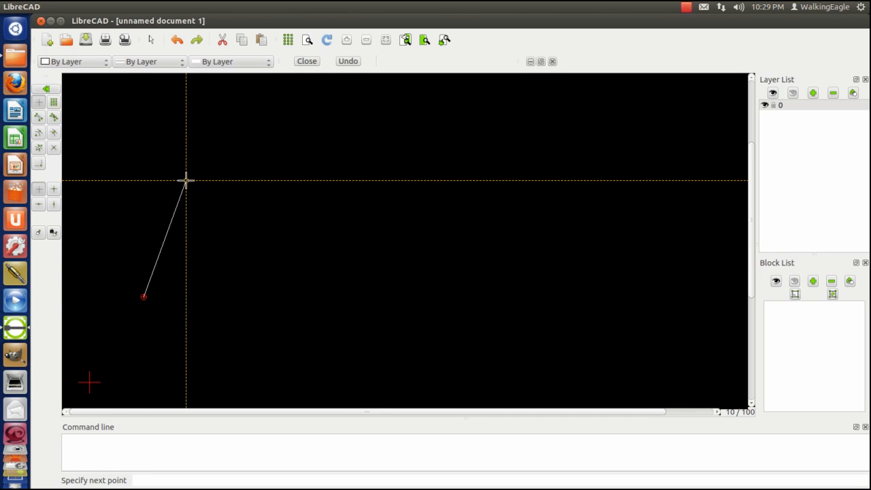
pyautogui.click(187, 180)
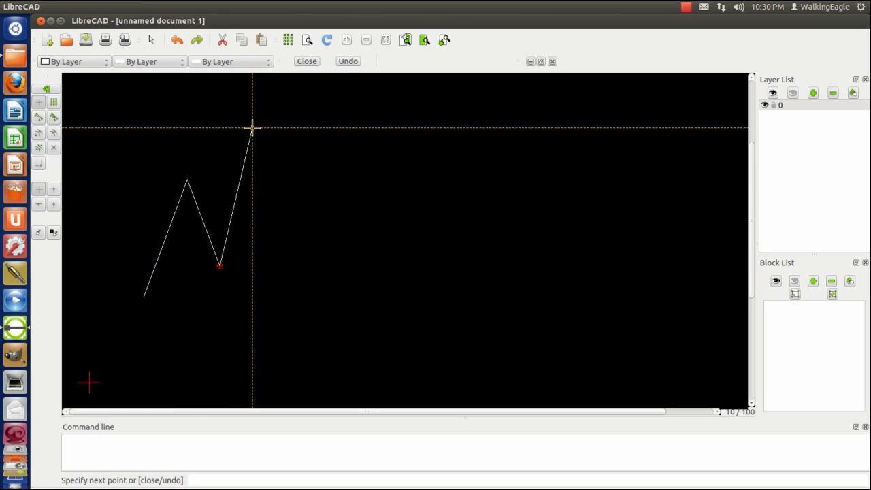
pyautogui.click(252, 130)
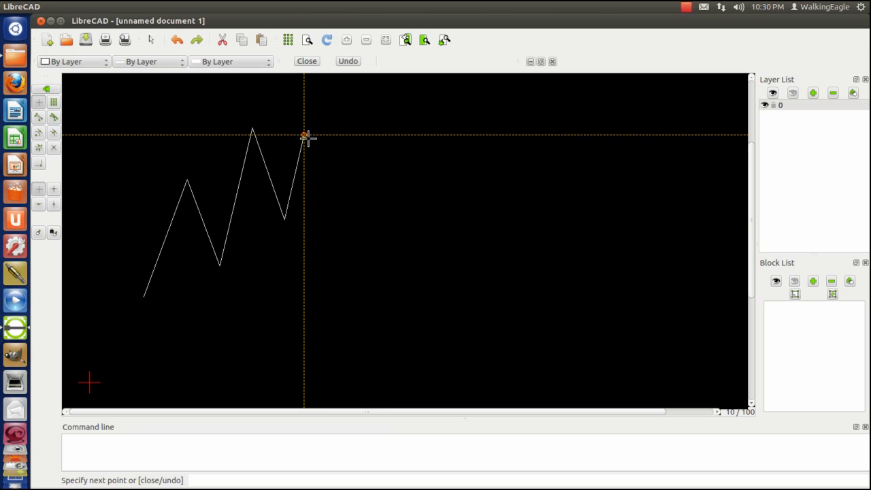
pyautogui.click(324, 172)
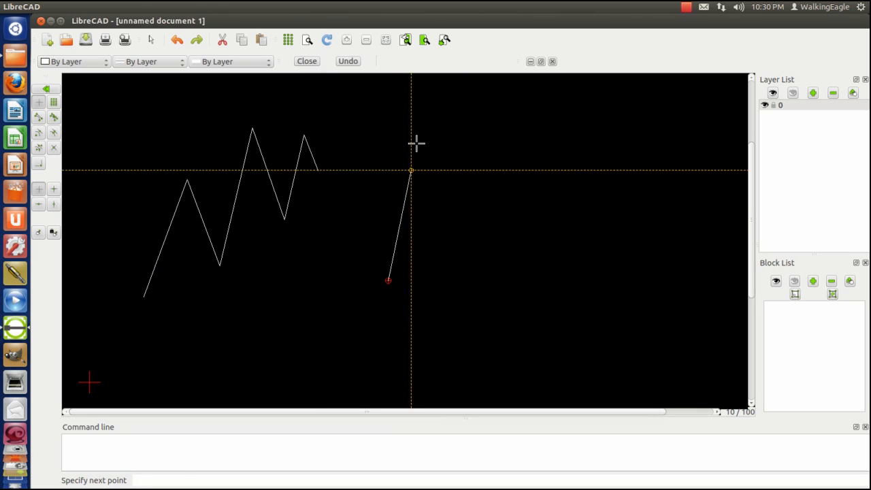
pyautogui.click(411, 170)
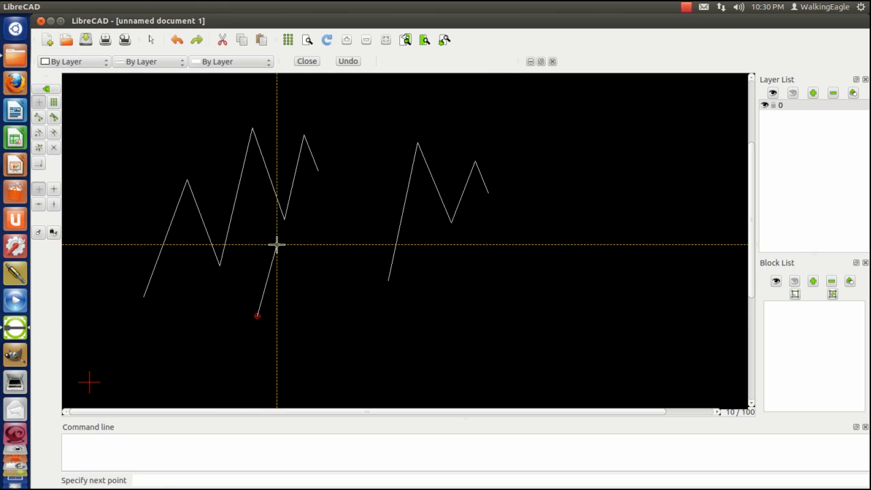
pyautogui.click(310, 251)
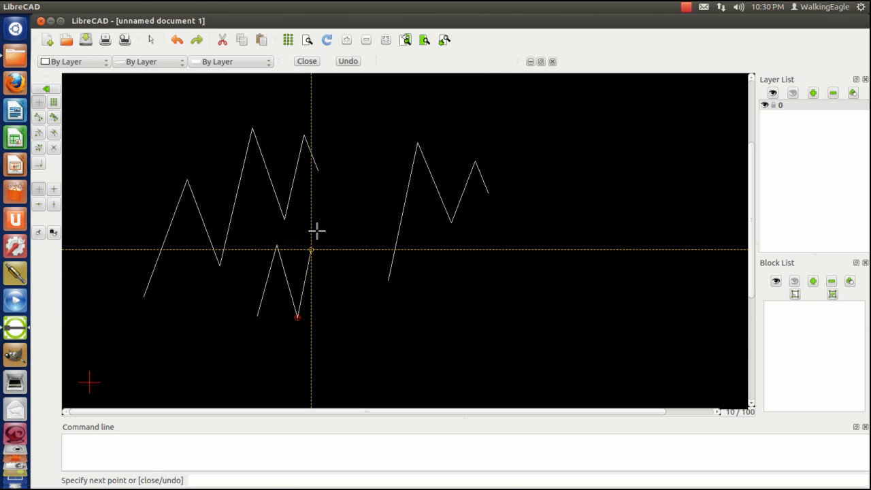
pyautogui.click(350, 284)
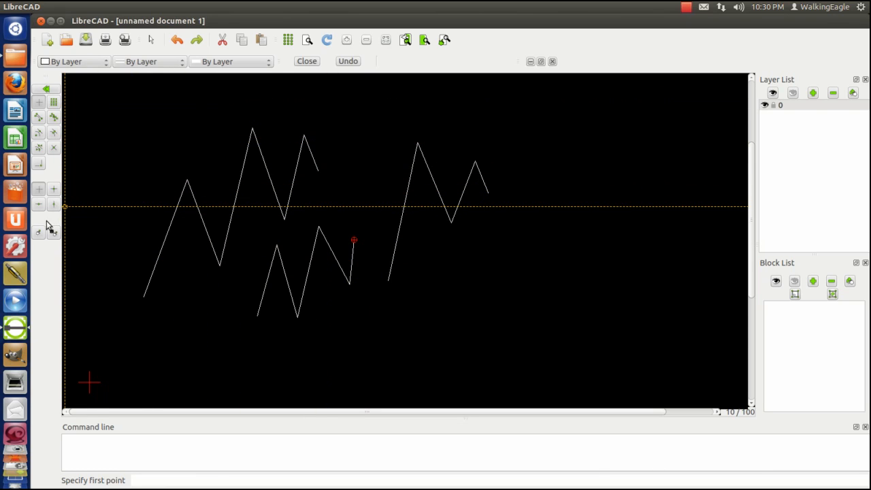
pyautogui.moveTo(39, 233)
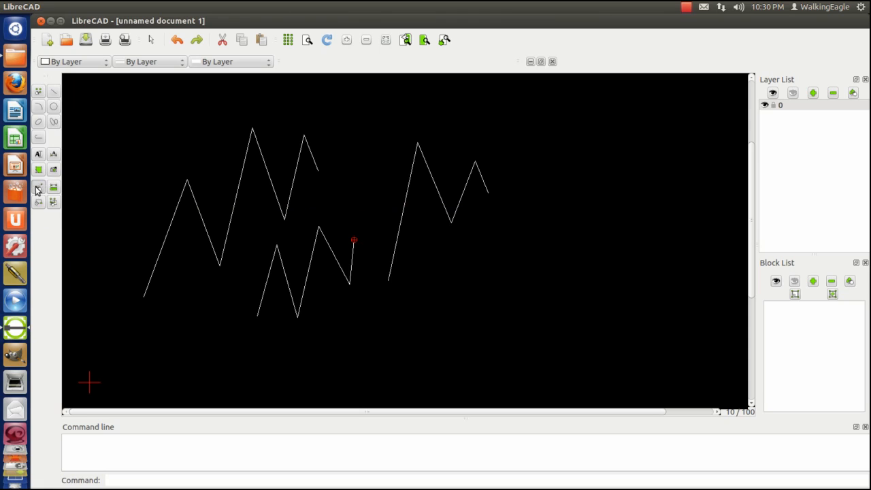
# Delete all three zigzag lines to empty the drawing
pyautogui.click(39, 191)
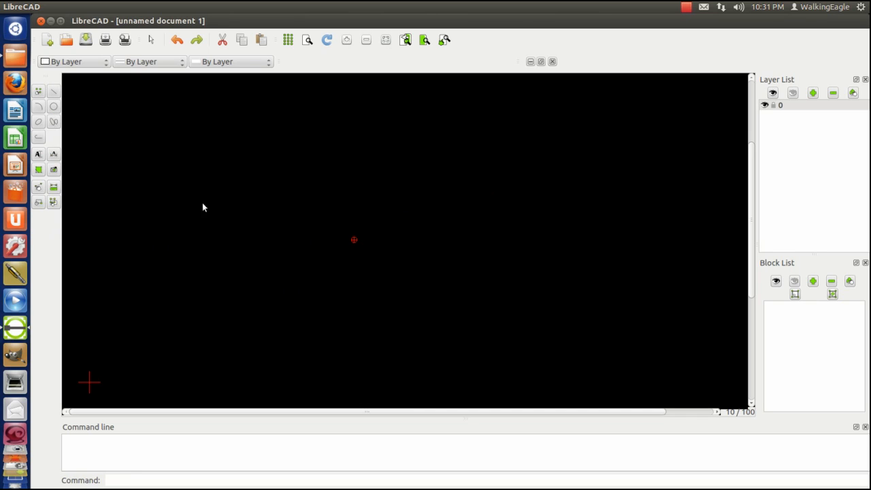
pyautogui.moveTo(151, 196)
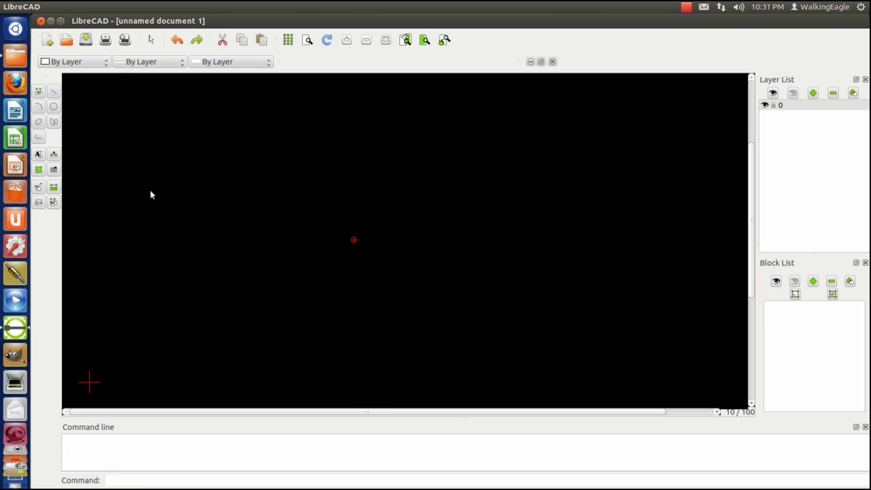
pyautogui.moveTo(57, 125)
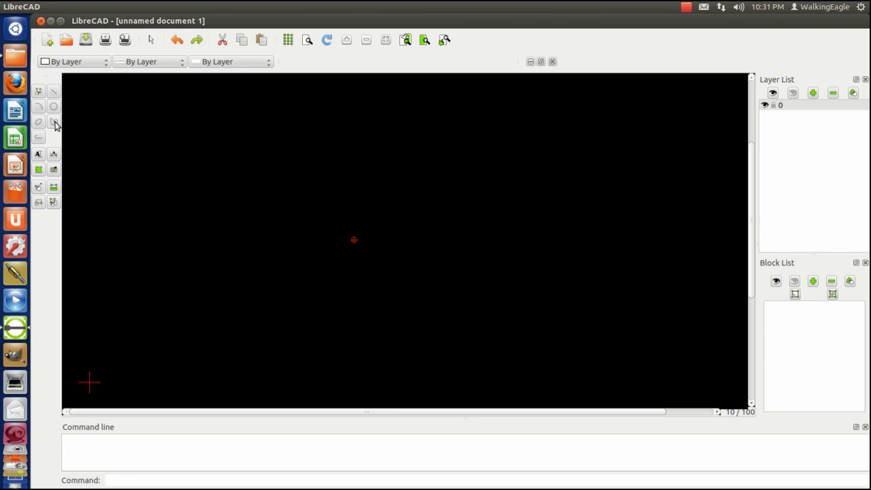
pyautogui.moveTo(54, 124)
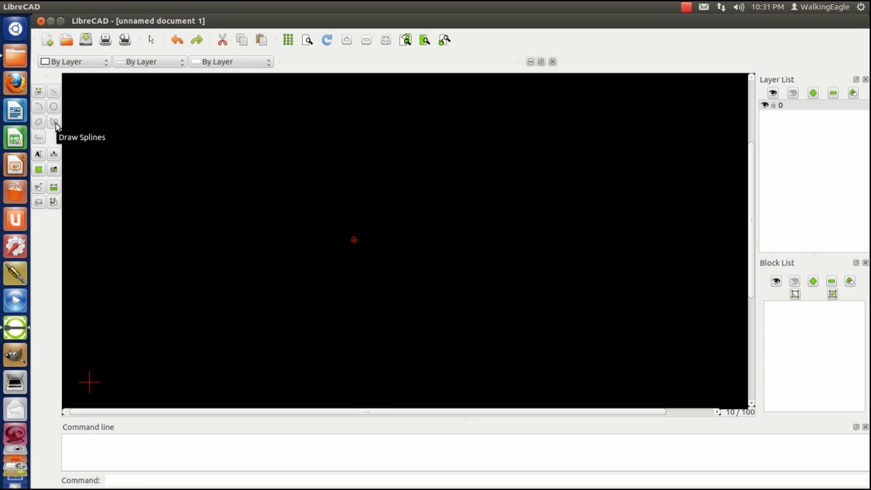
# Draw a wavy spline curve through five control points across the middle
pyautogui.click(54, 123)
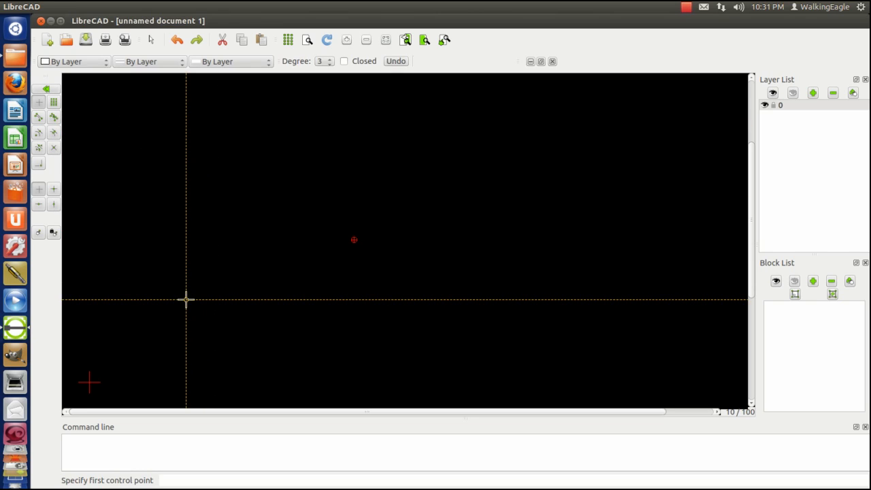
pyautogui.click(185, 299)
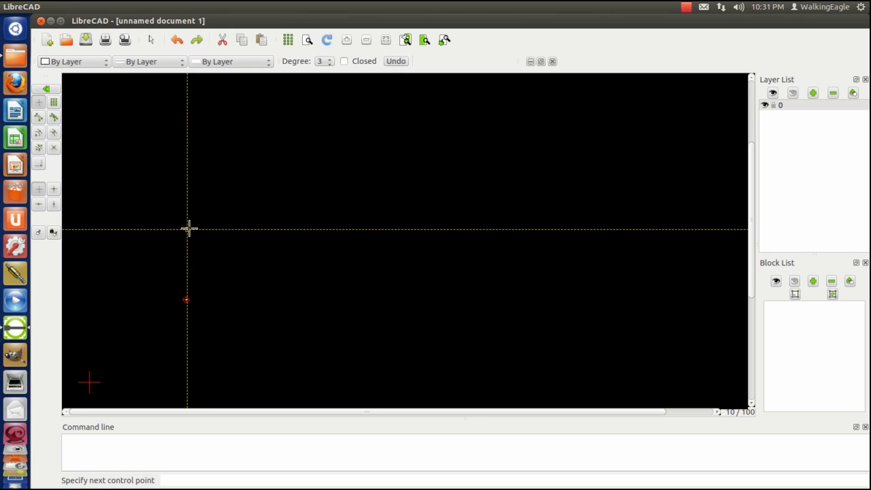
pyautogui.click(254, 271)
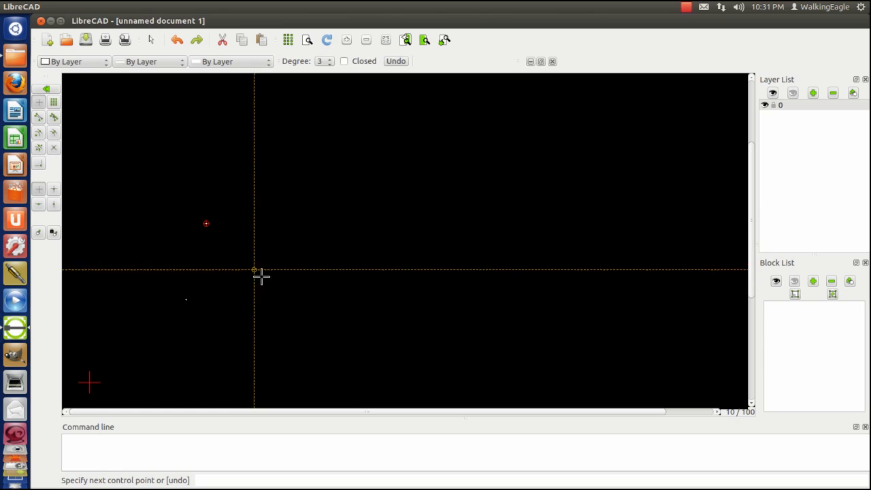
pyautogui.click(303, 225)
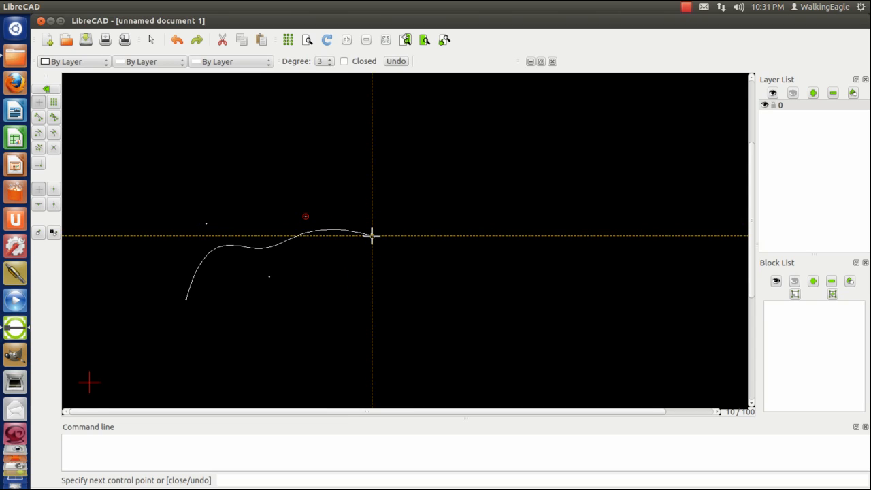
pyautogui.click(426, 298)
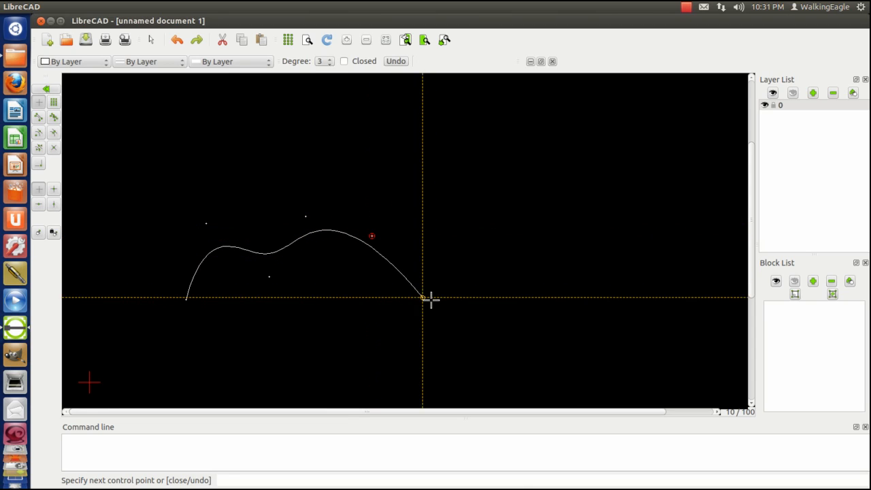
pyautogui.moveTo(398, 288)
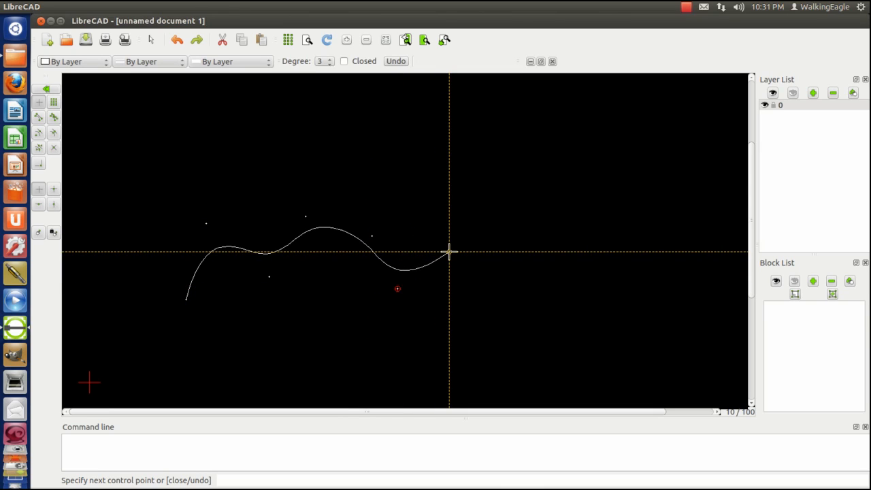
pyautogui.click(405, 182)
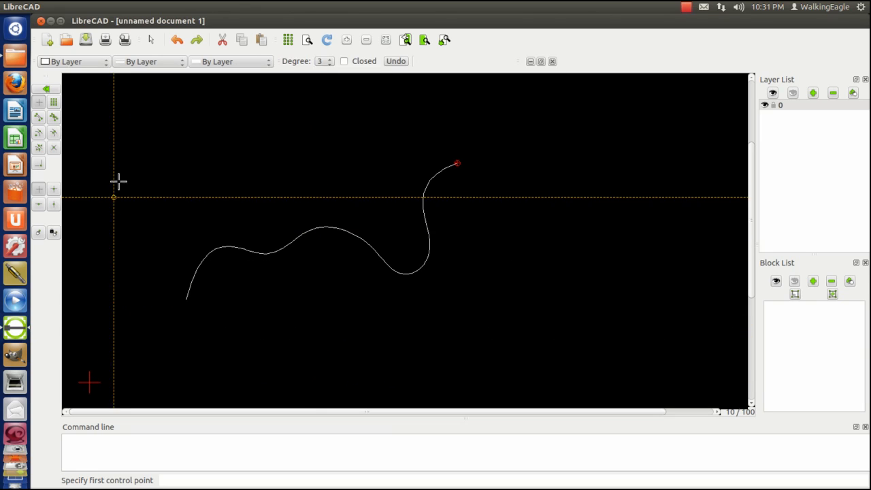
pyautogui.moveTo(163, 189)
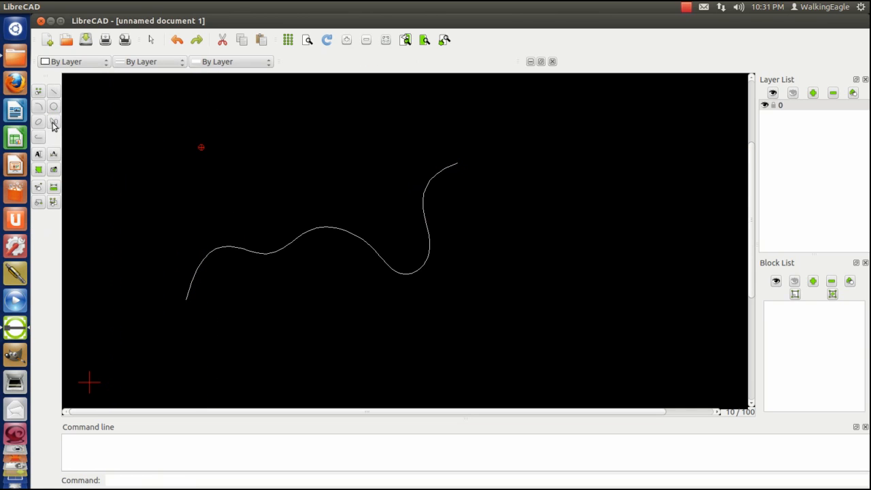
# Draw a second, short looping spline near the upper left, above the first curve
pyautogui.click(54, 123)
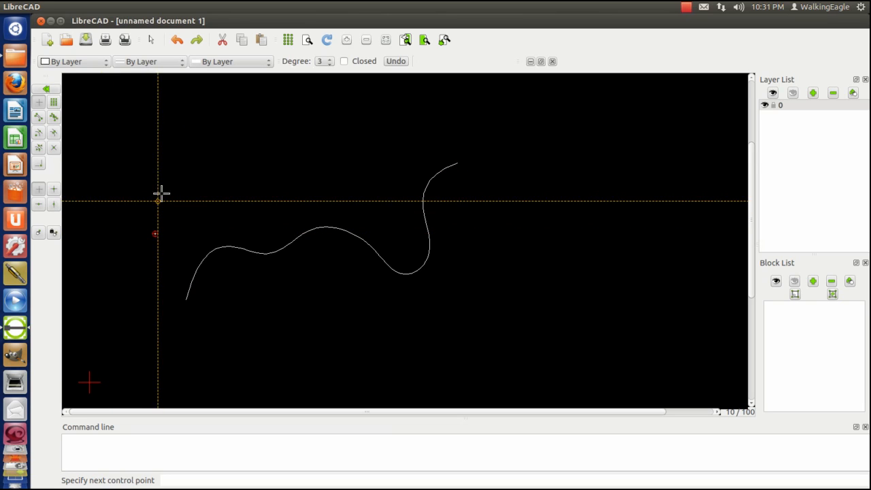
pyautogui.click(158, 203)
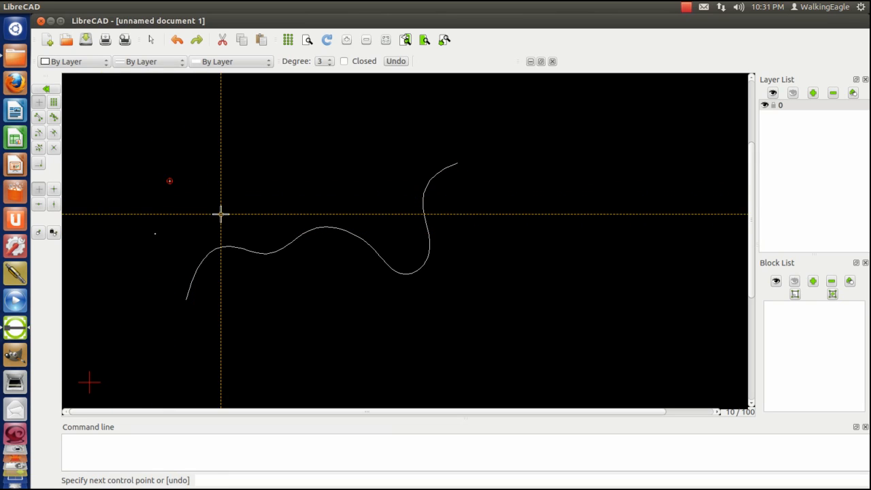
pyautogui.click(235, 162)
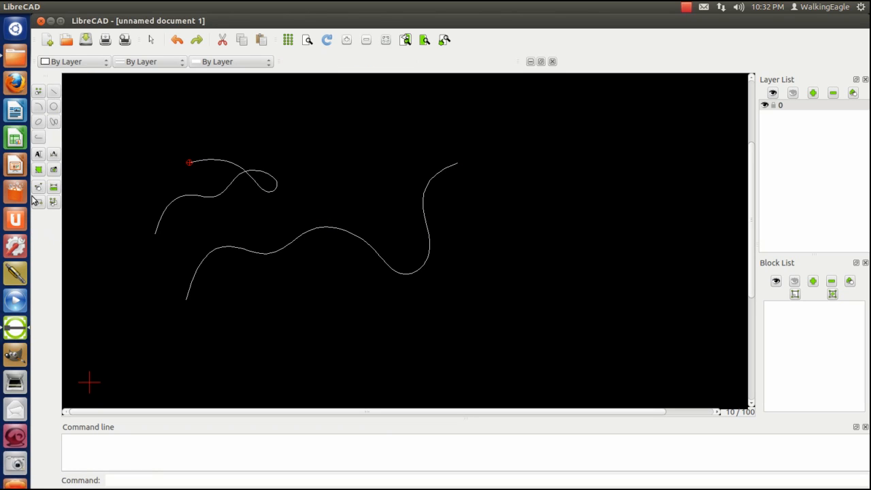
pyautogui.moveTo(38, 188)
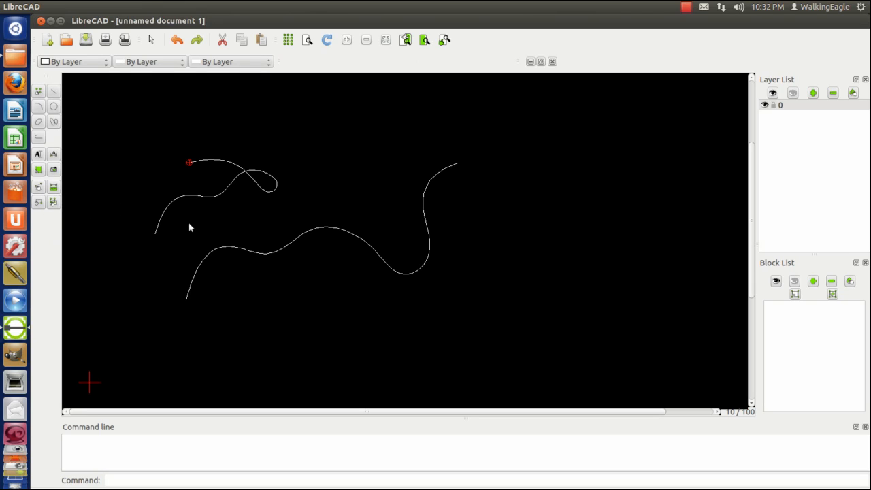
pyautogui.moveTo(257, 257)
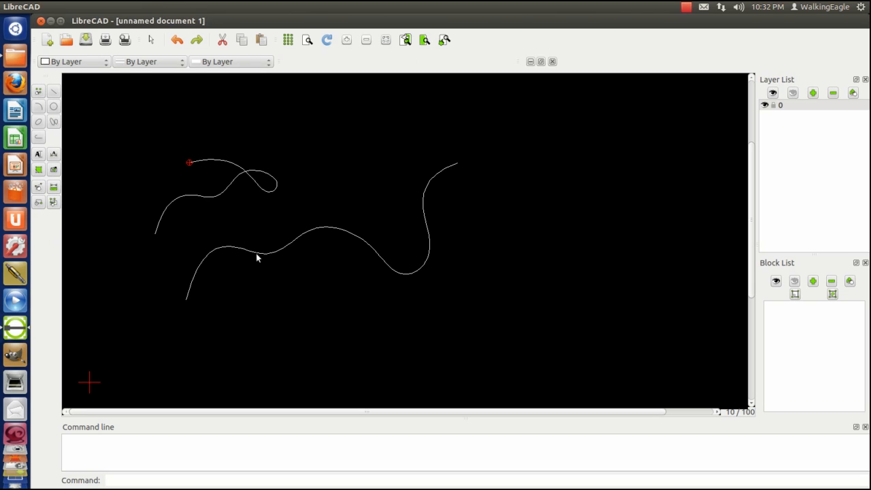
pyautogui.click(258, 258)
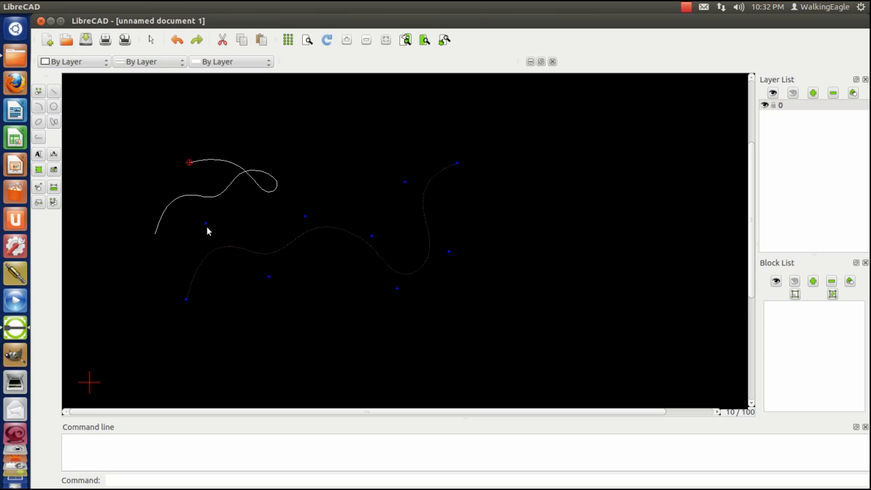
pyautogui.moveTo(208, 227)
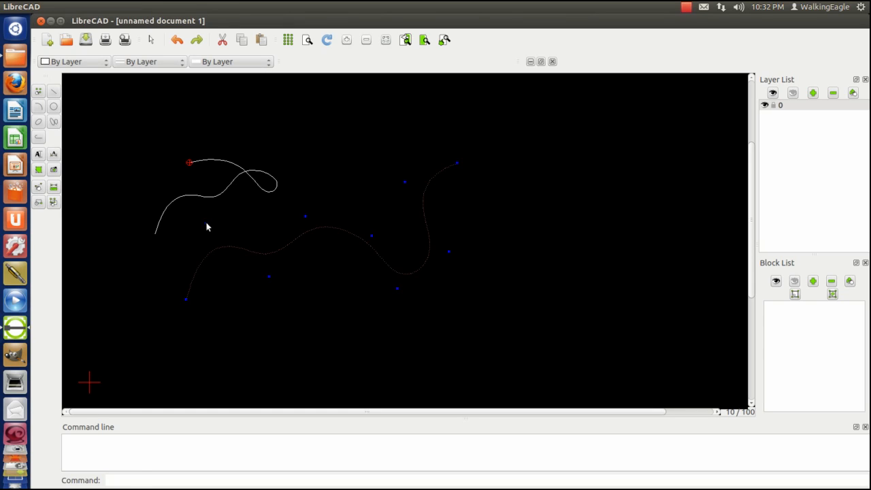
pyautogui.click(207, 229)
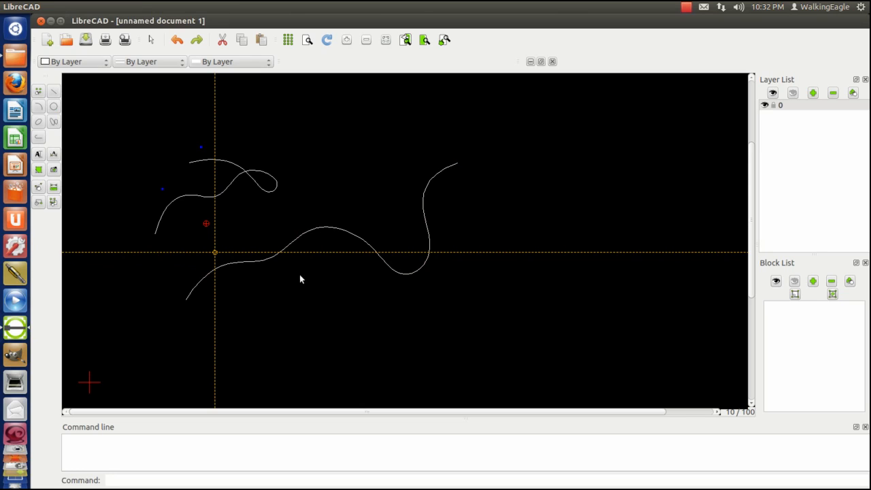
pyautogui.moveTo(263, 262)
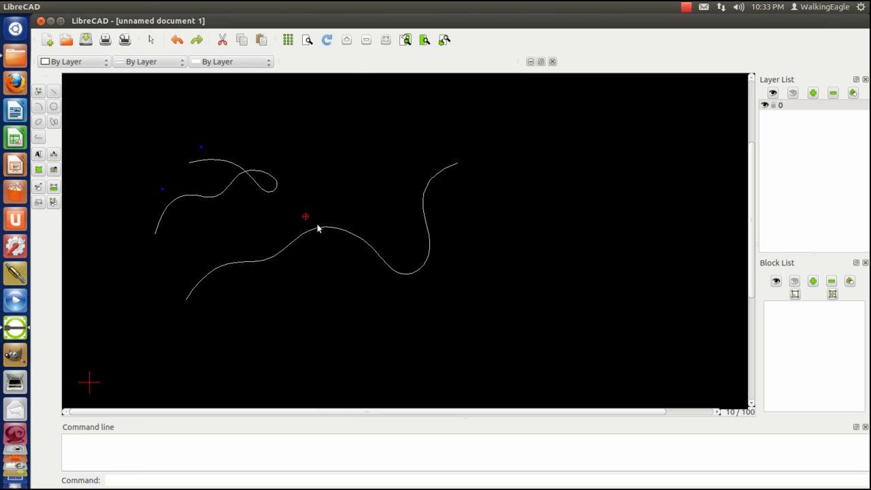
pyautogui.moveTo(207, 275)
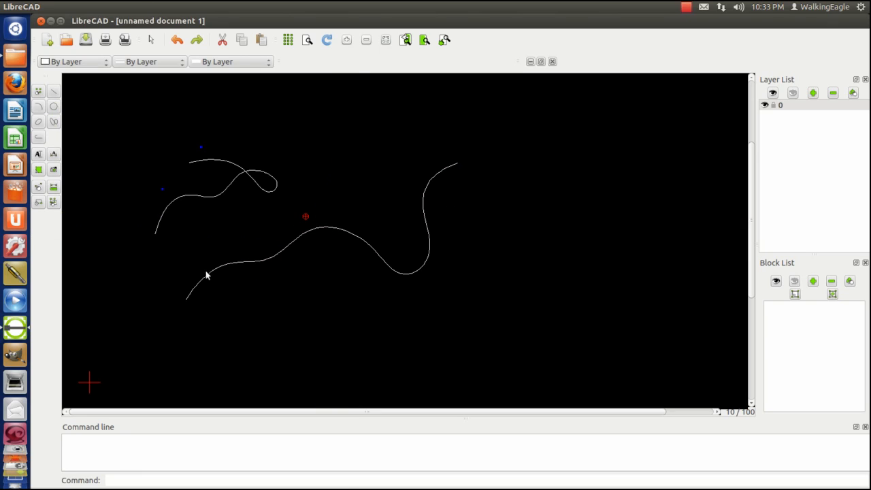
pyautogui.moveTo(306, 289)
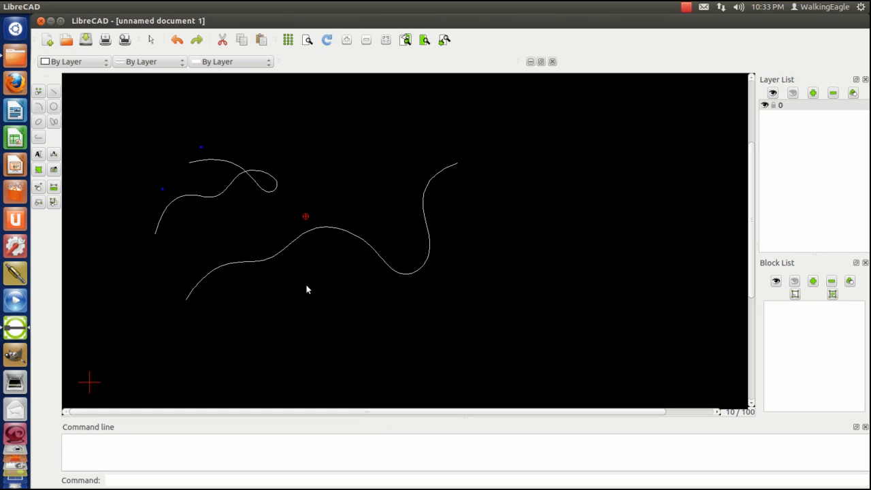
pyautogui.moveTo(296, 290)
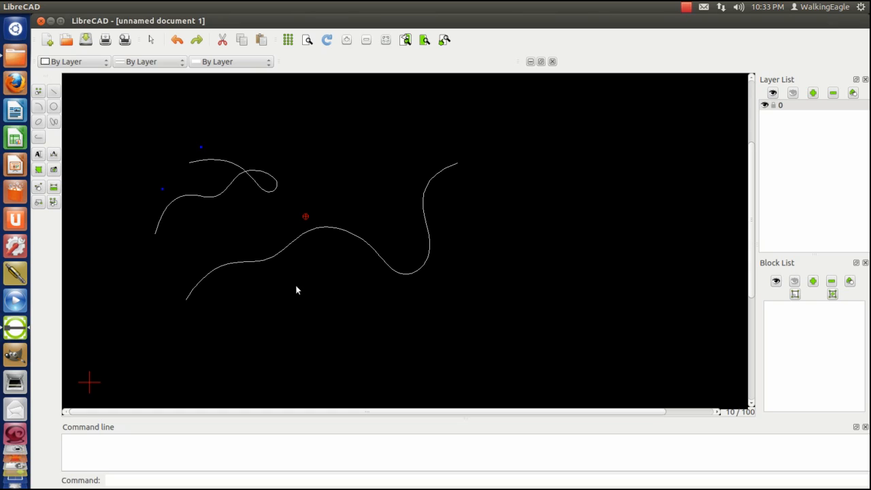
pyautogui.moveTo(368, 280)
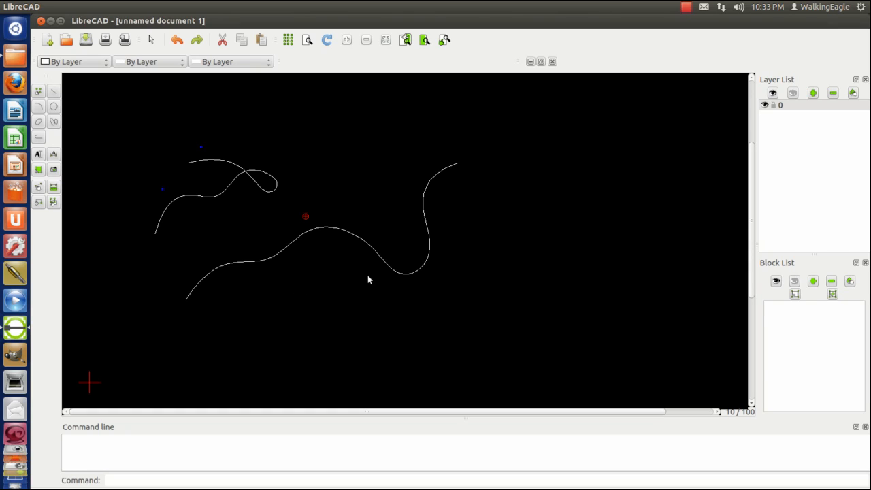
pyautogui.moveTo(232, 196)
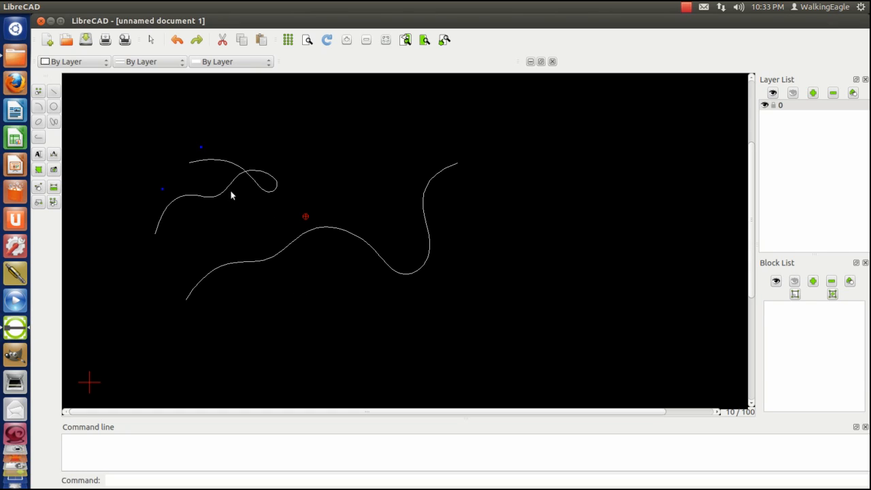
pyautogui.moveTo(134, 189)
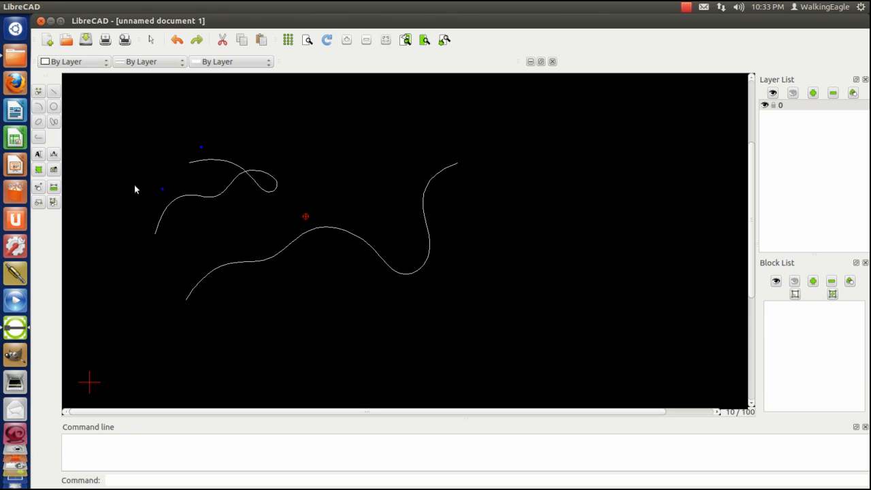
pyautogui.moveTo(41, 190)
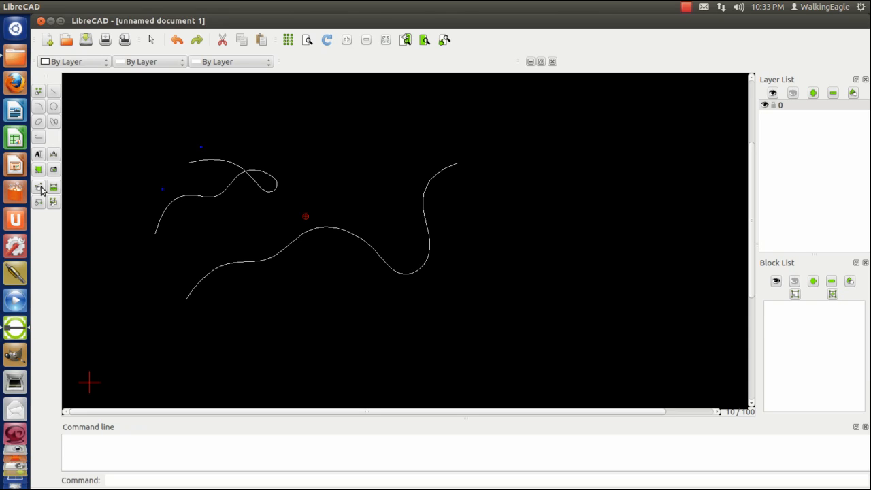
pyautogui.moveTo(49, 188)
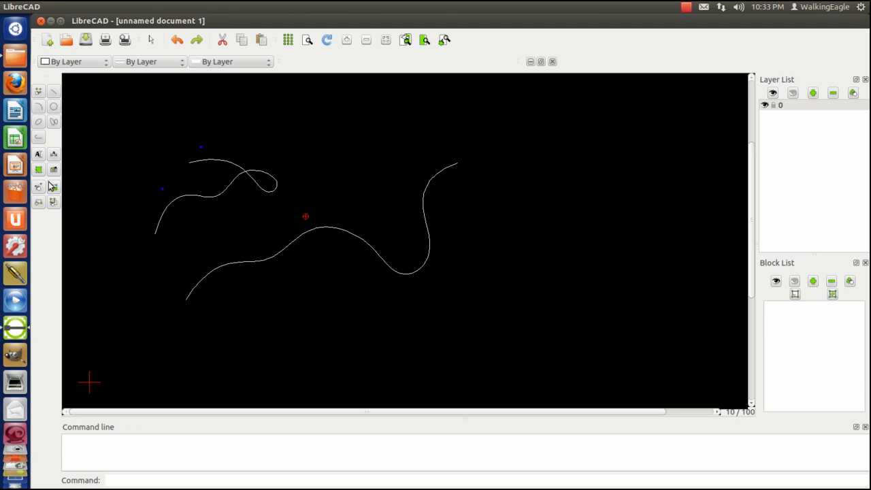
pyautogui.moveTo(34, 197)
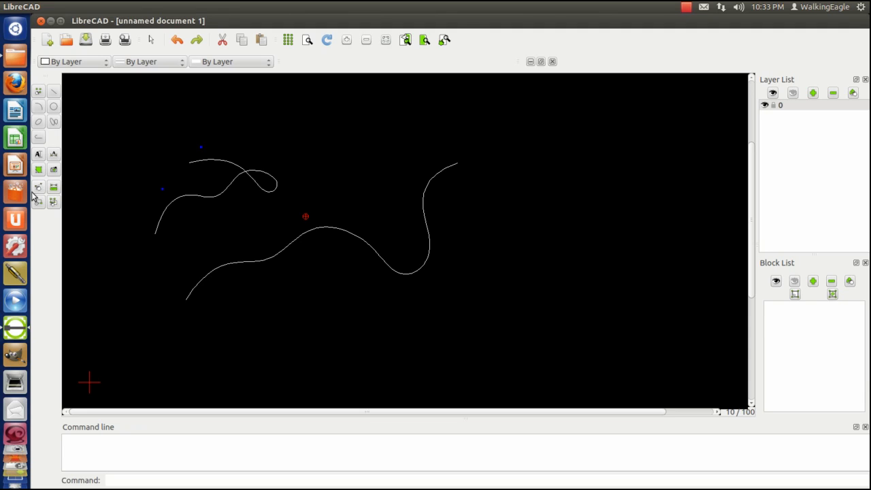
pyautogui.moveTo(41, 194)
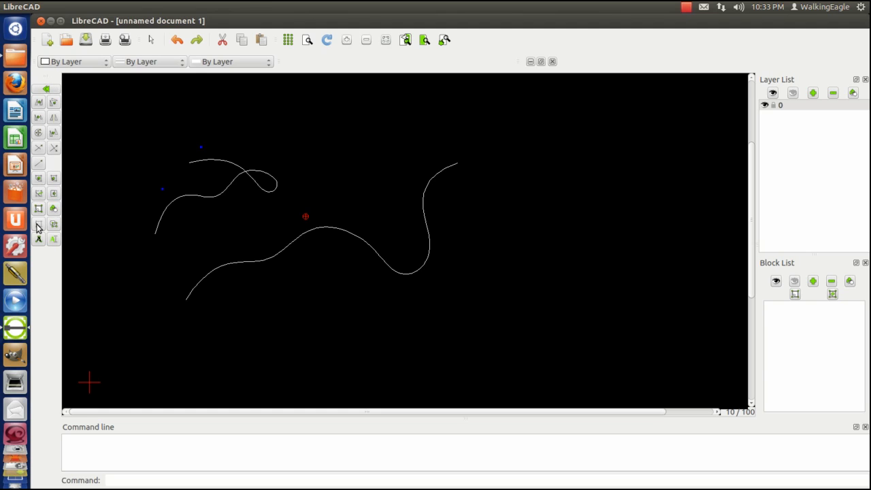
# Delete both spline curves using Delete with Select all
pyautogui.click(53, 225)
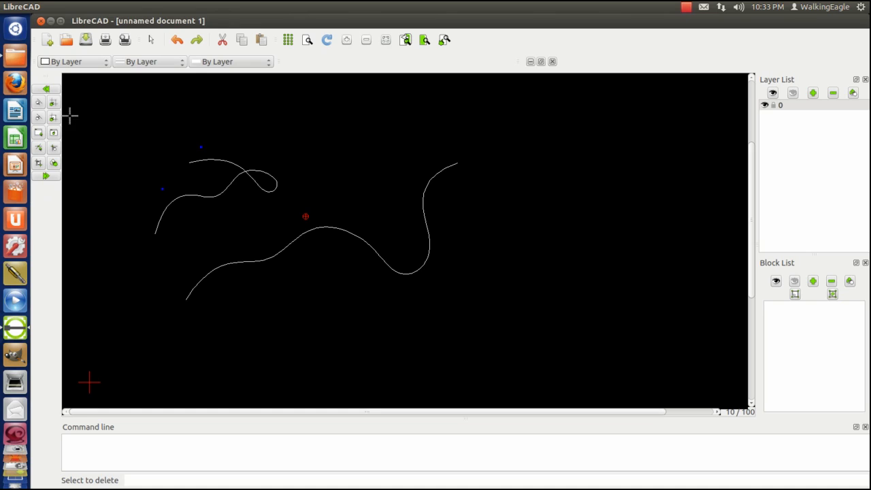
pyautogui.moveTo(53, 105)
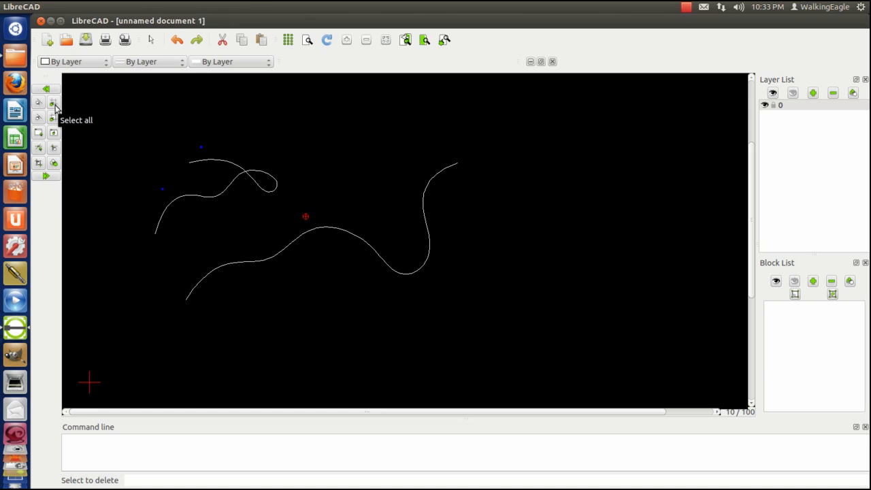
pyautogui.click(53, 103)
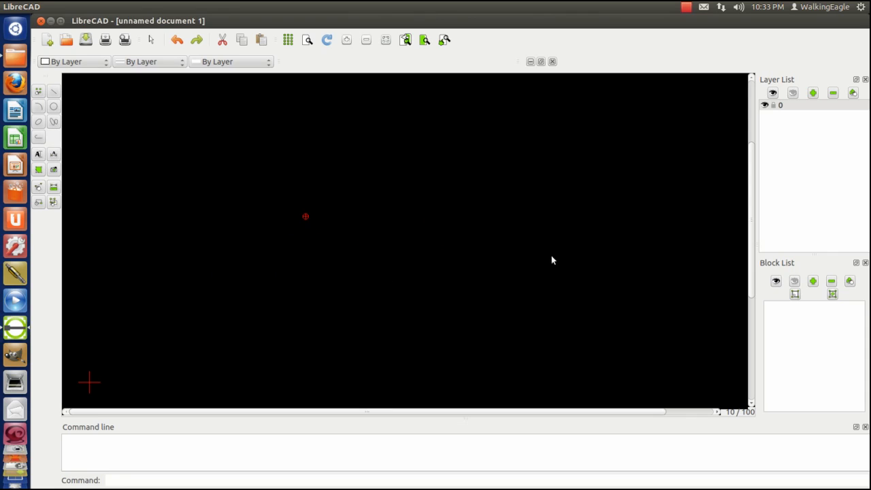
pyautogui.moveTo(548, 266)
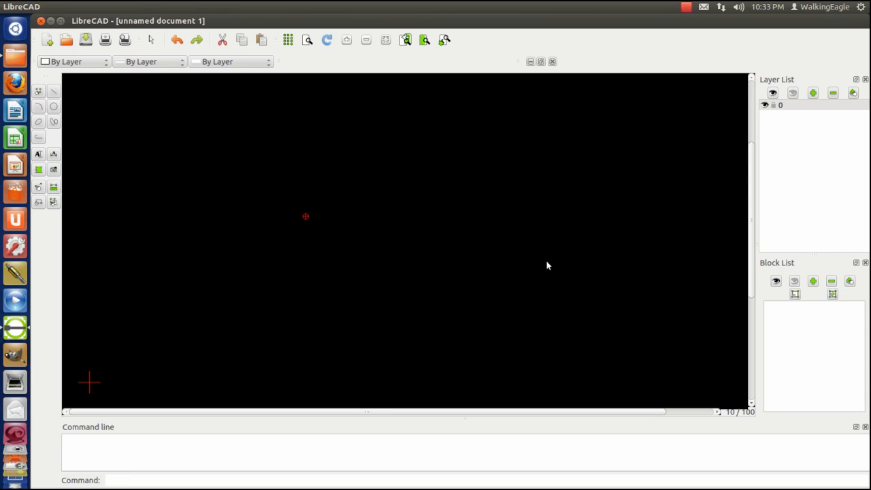
pyautogui.moveTo(550, 259)
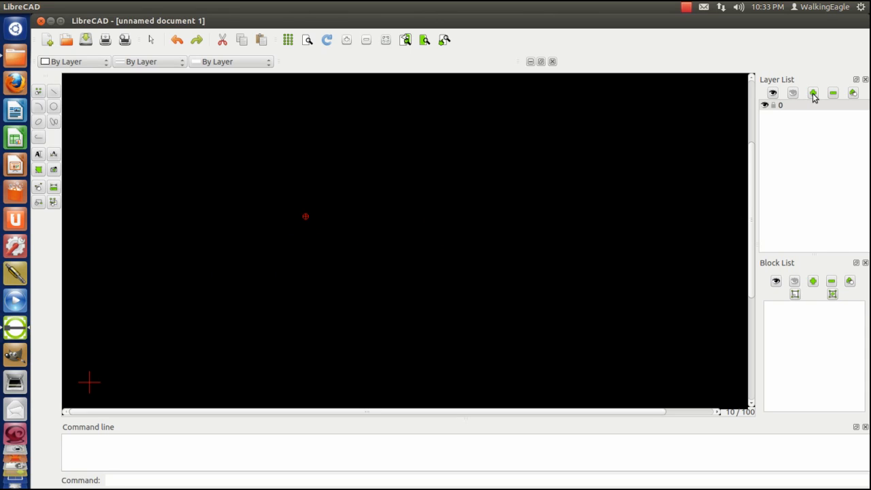
pyautogui.moveTo(813, 93)
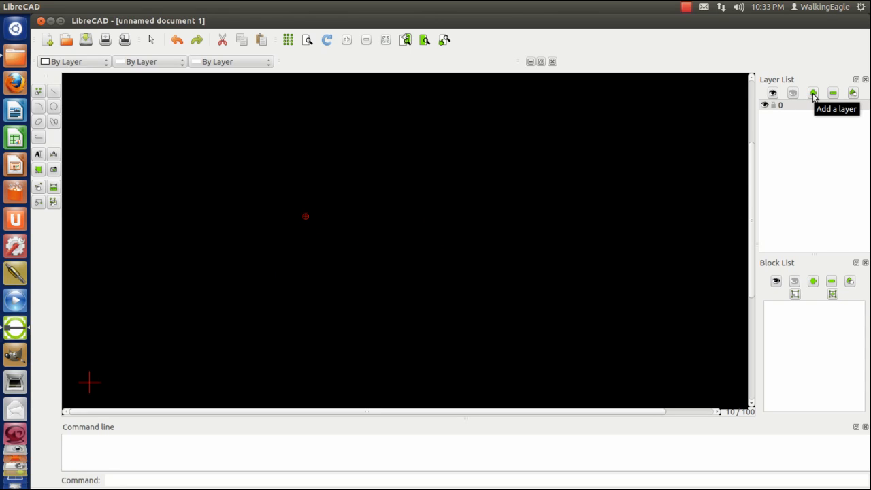
# Add a new layer named 'pix' with a Green default colour
pyautogui.click(812, 93)
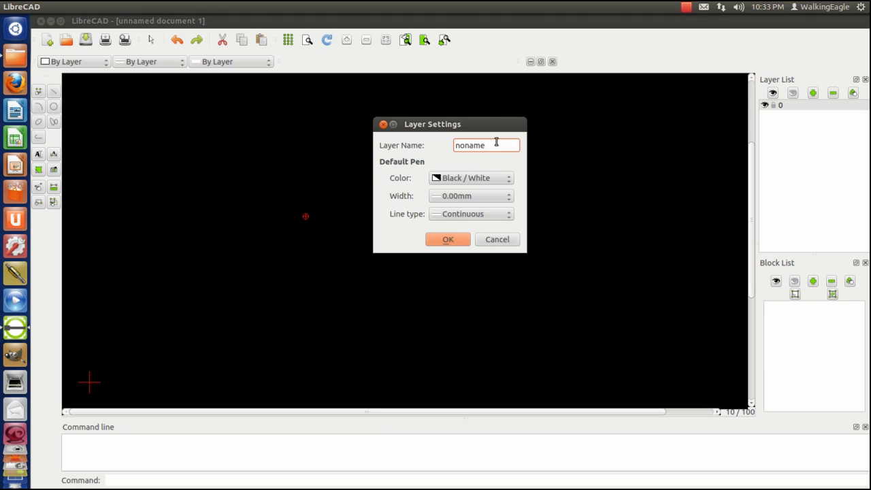
pyautogui.tripleClick(486, 145)
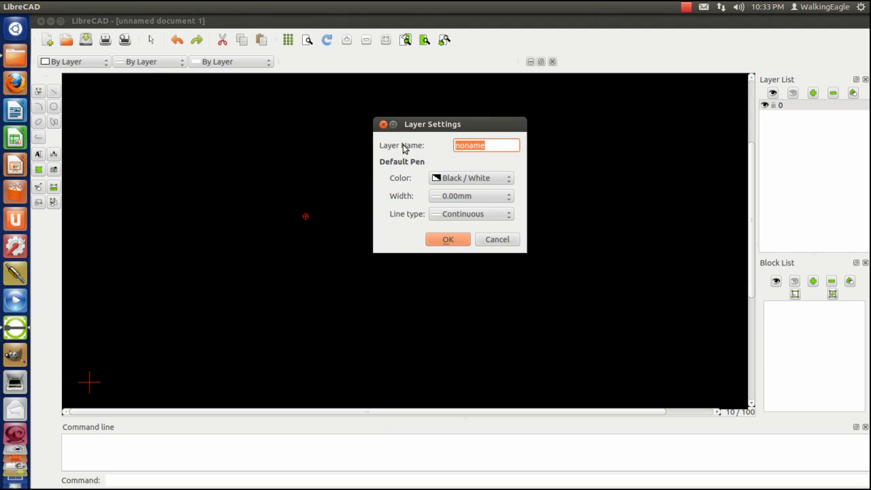
pyautogui.write('pix')
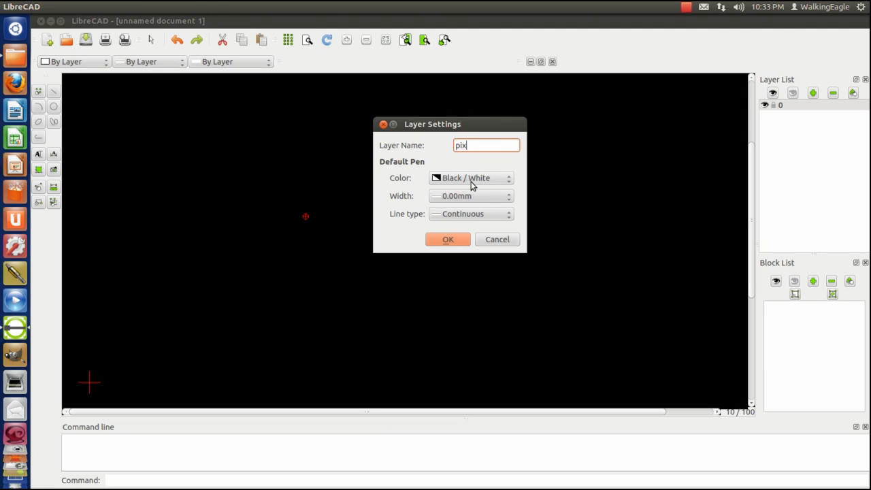
pyautogui.click(470, 177)
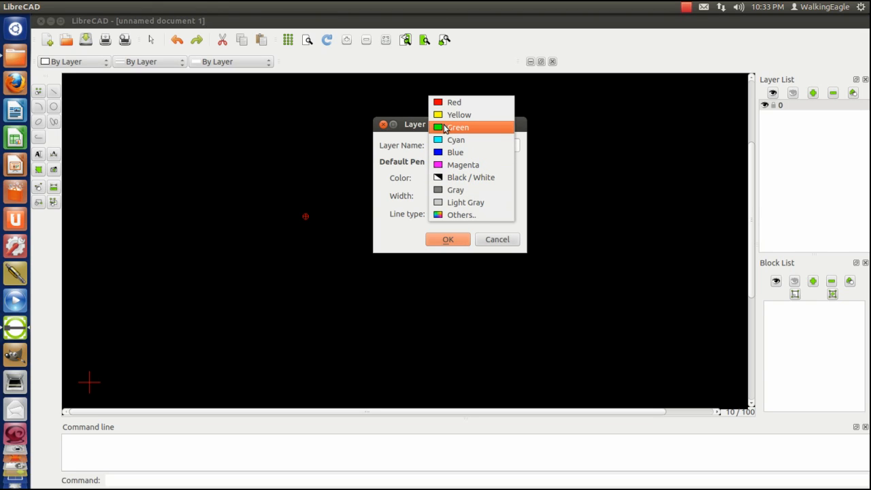
pyautogui.moveTo(463, 133)
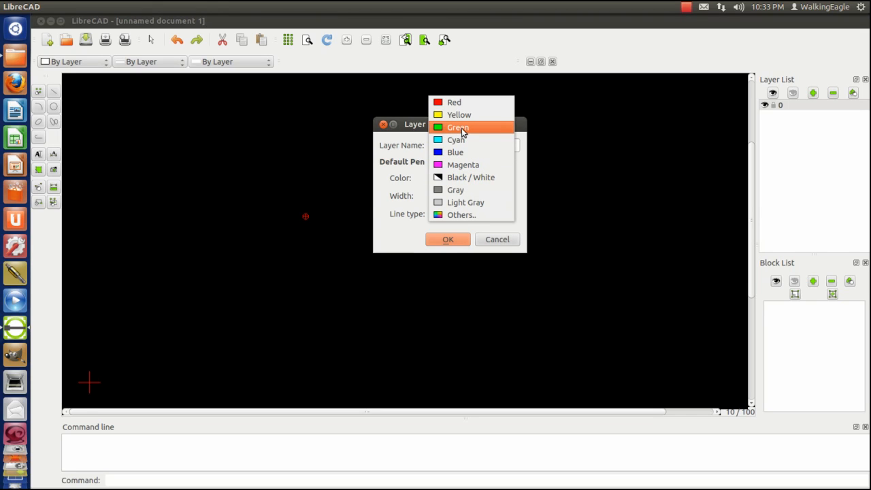
pyautogui.click(457, 127)
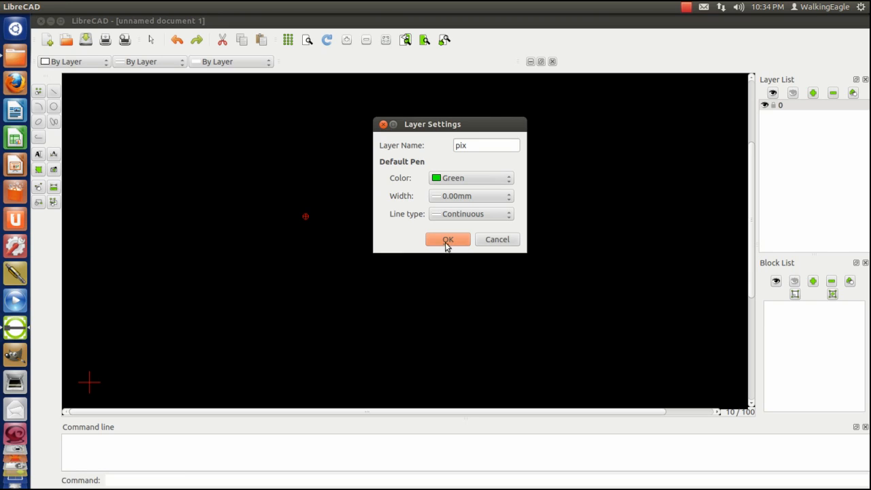
pyautogui.click(448, 239)
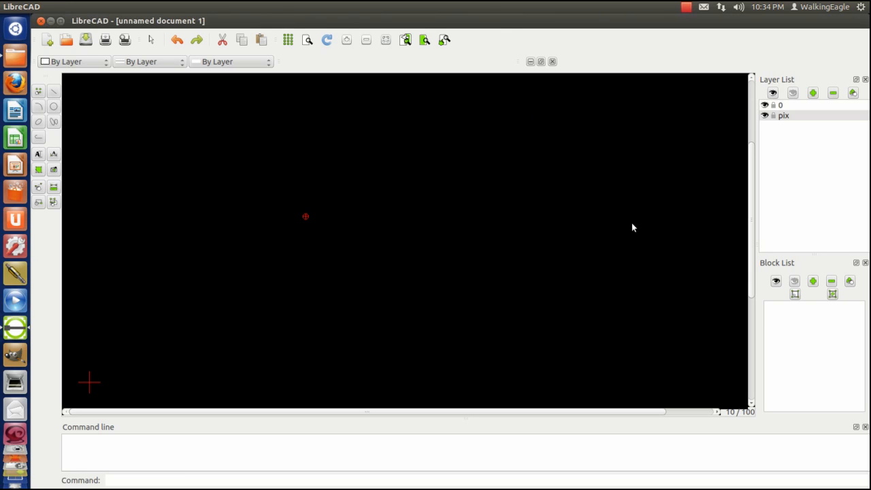
pyautogui.moveTo(76, 158)
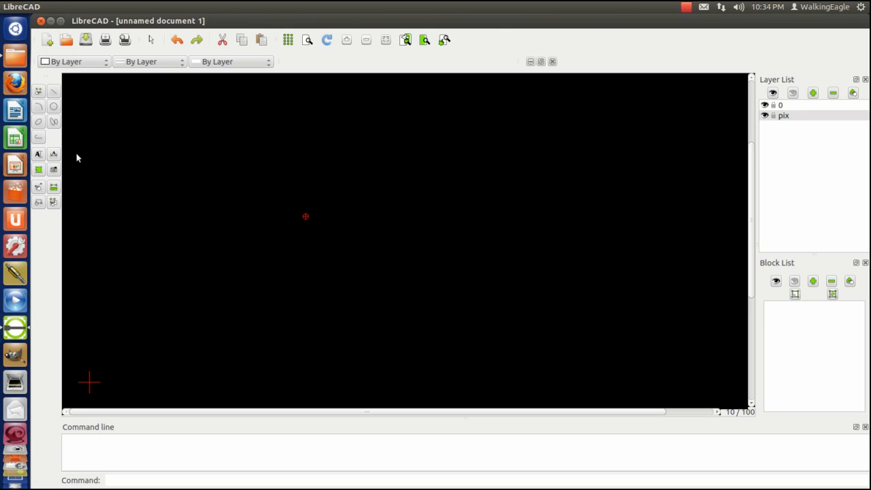
pyautogui.moveTo(53, 170)
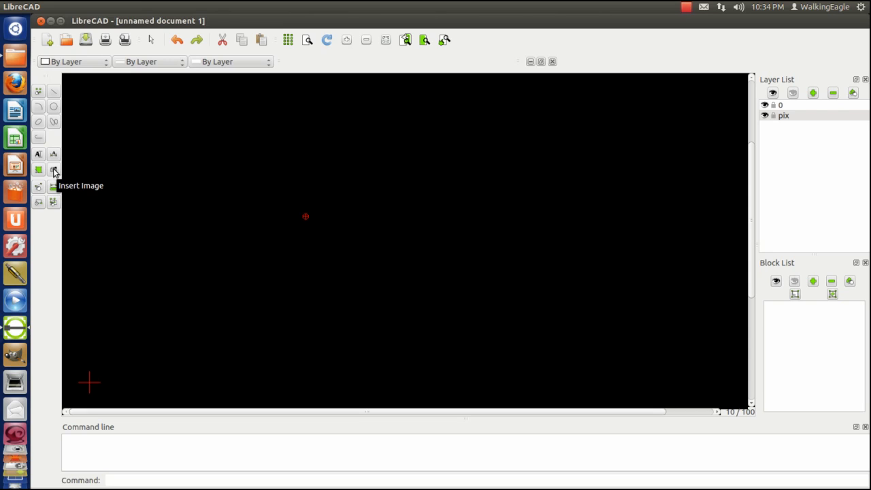
# Insert the photo '1966 plymouth.jpg' into the drawing
pyautogui.click(53, 170)
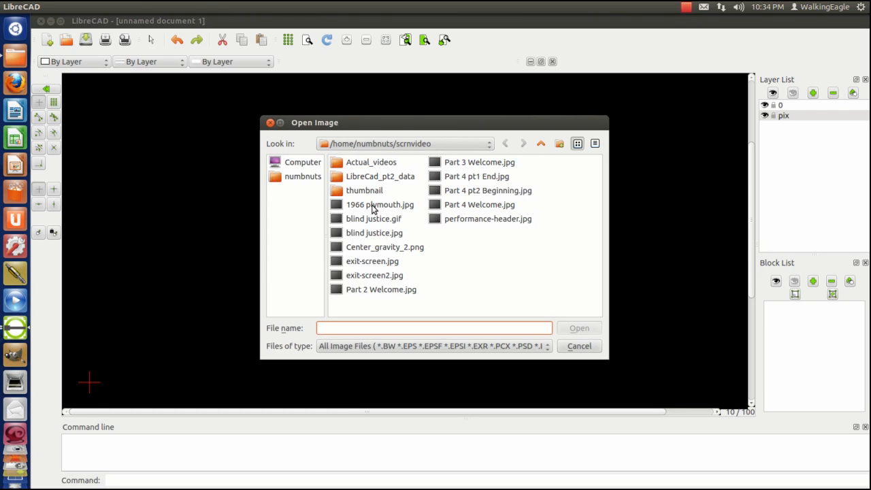
pyautogui.click(380, 204)
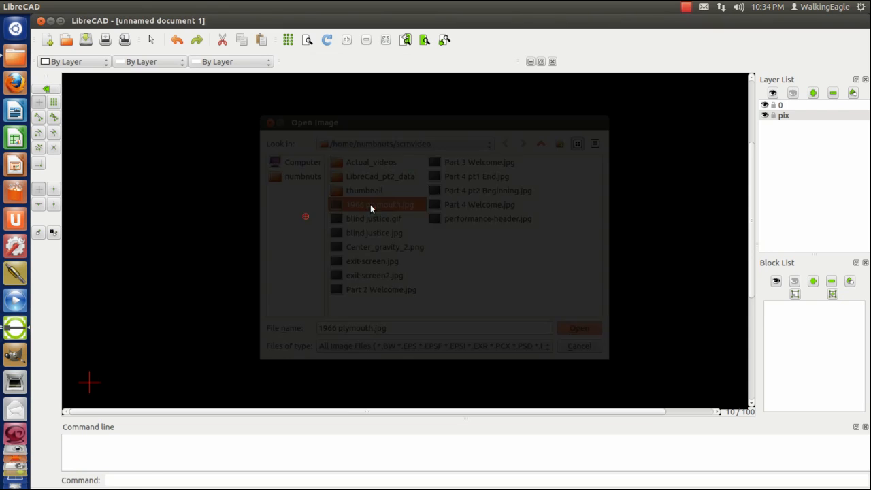
pyautogui.click(578, 328)
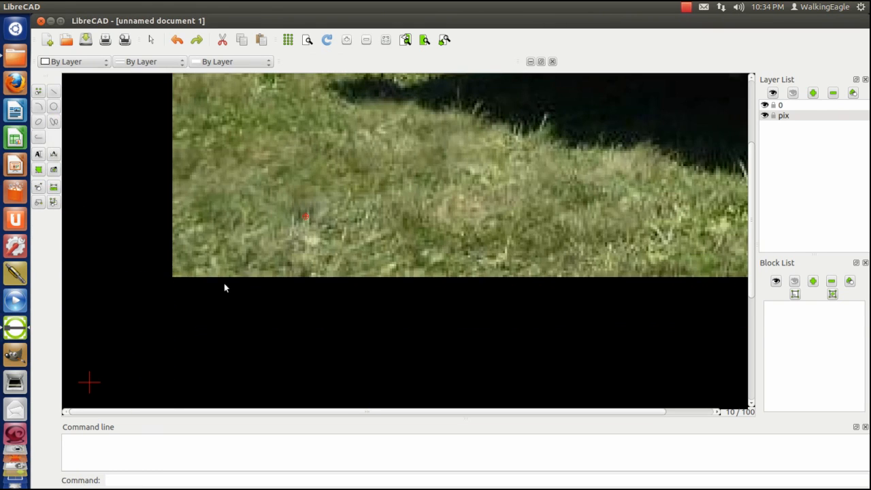
pyautogui.moveTo(427, 313)
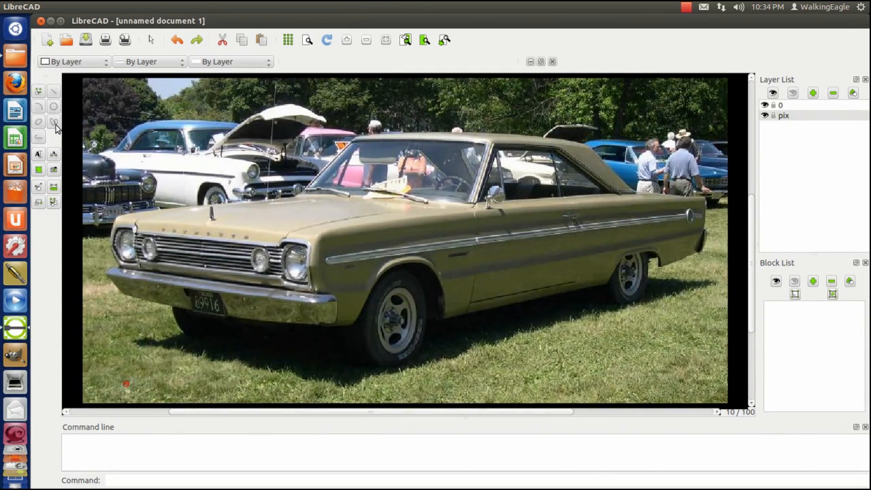
pyautogui.moveTo(55, 98)
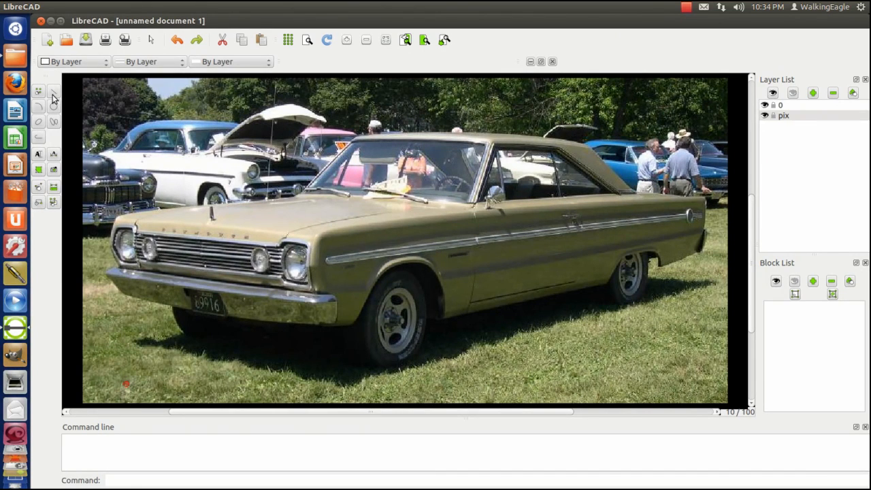
pyautogui.moveTo(53, 92)
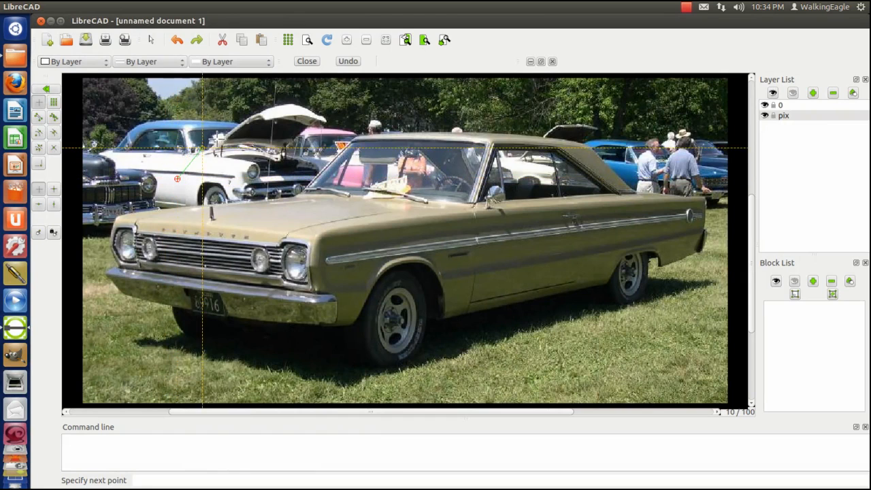
# Place the Plymouth car photo fully in view, with layer 0 active for line tracing
pyautogui.click(231, 141)
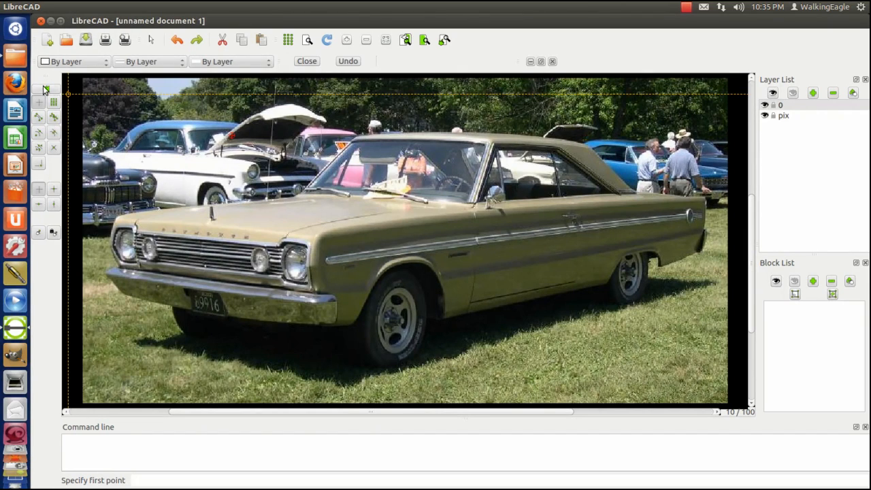
pyautogui.moveTo(47, 91)
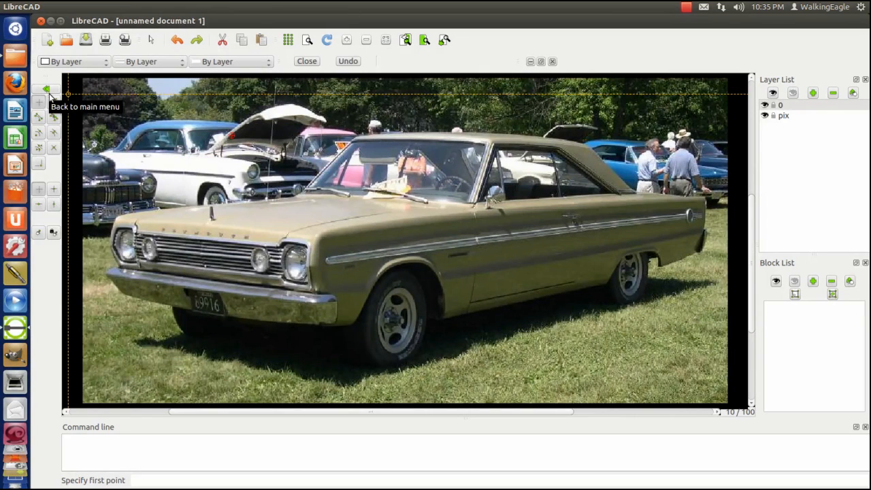
pyautogui.moveTo(39, 109)
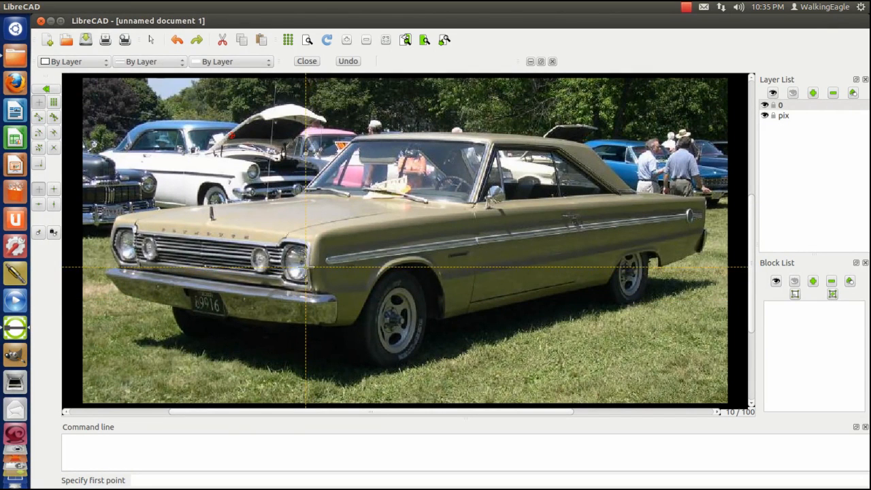
# Trace the car body and wheel arches with connected lines, then hide the photo layer
pyautogui.click(307, 268)
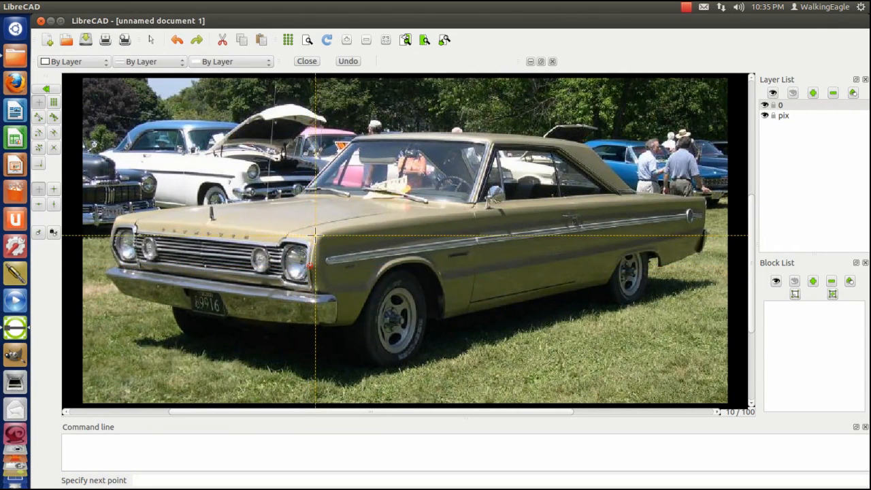
pyautogui.click(316, 234)
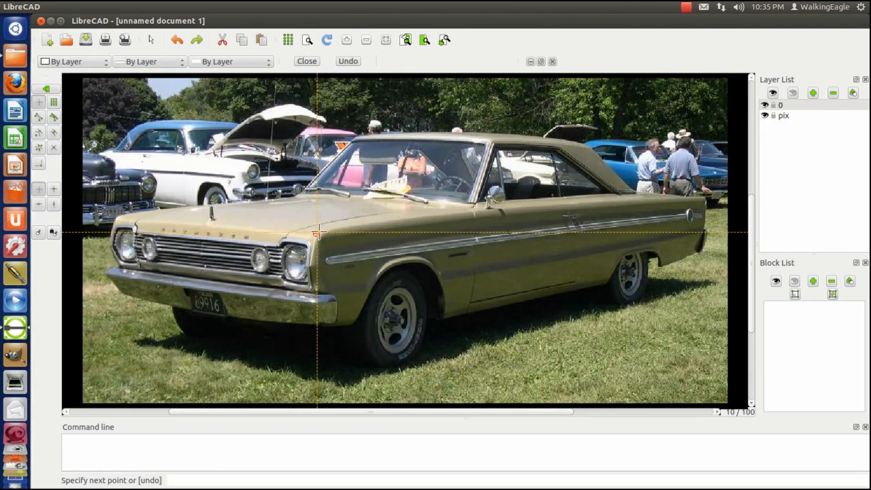
pyautogui.click(602, 203)
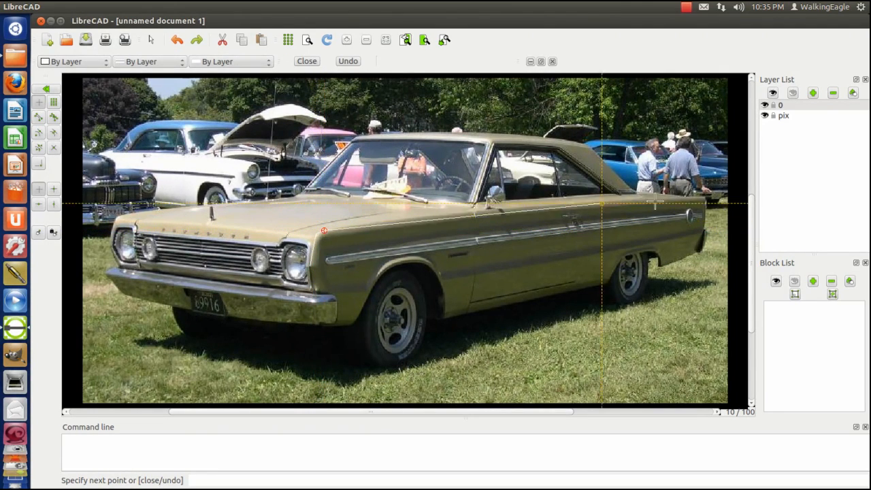
pyautogui.click(470, 218)
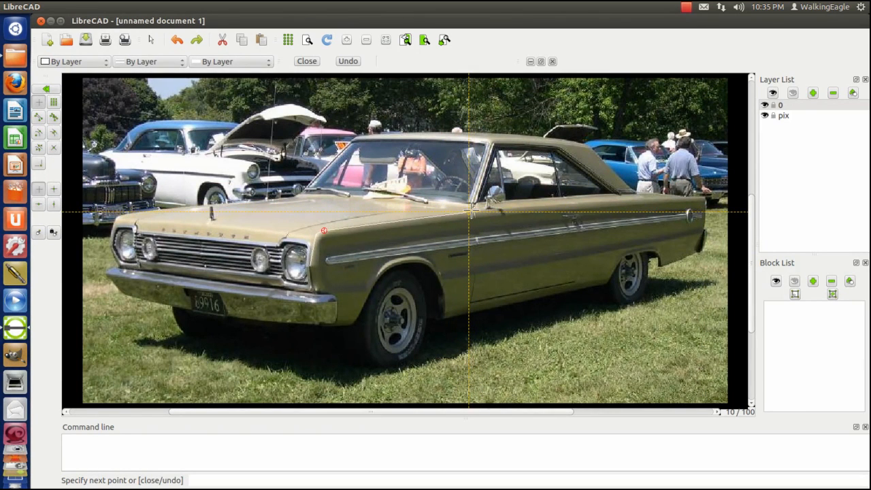
pyautogui.moveTo(531, 209)
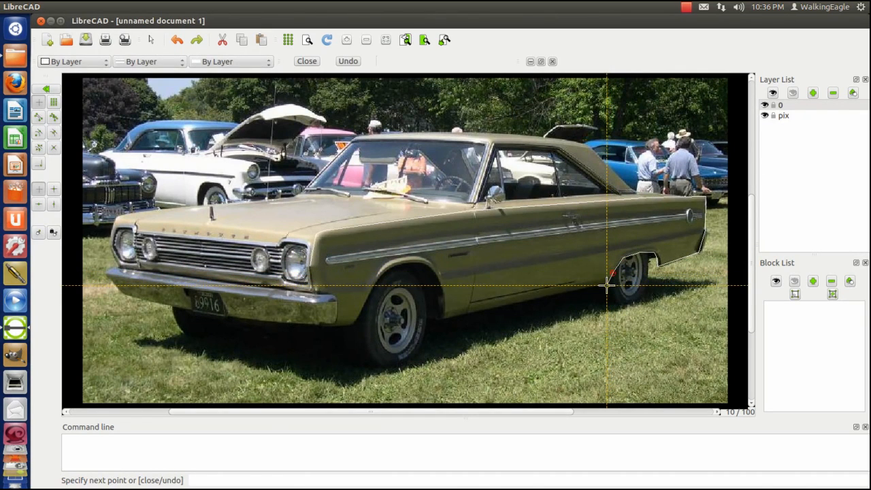
pyautogui.click(494, 305)
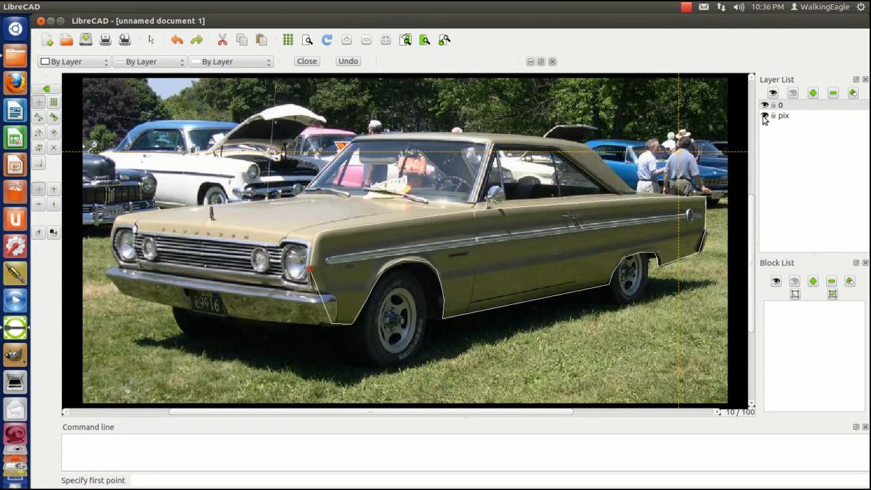
pyautogui.click(765, 116)
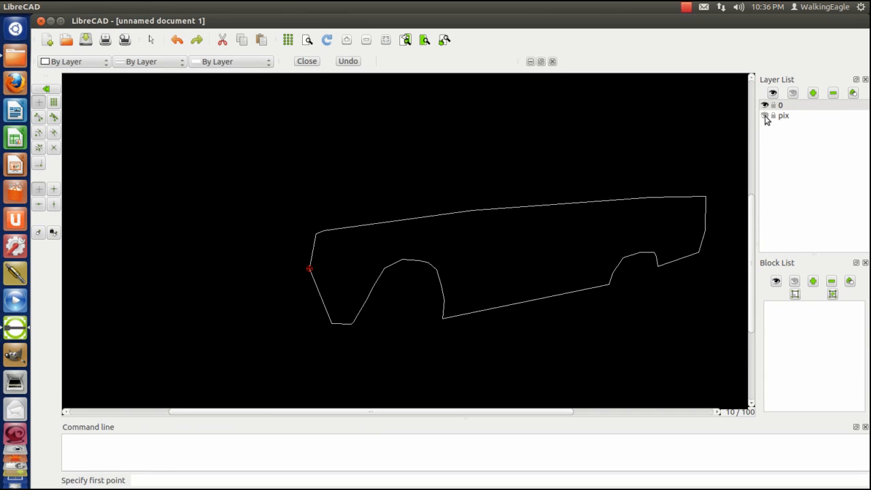
pyautogui.click(765, 115)
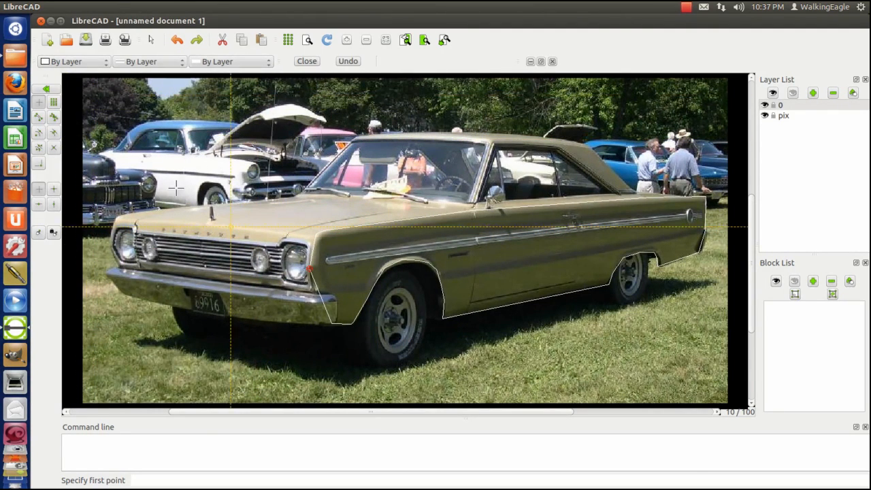
pyautogui.moveTo(323, 265)
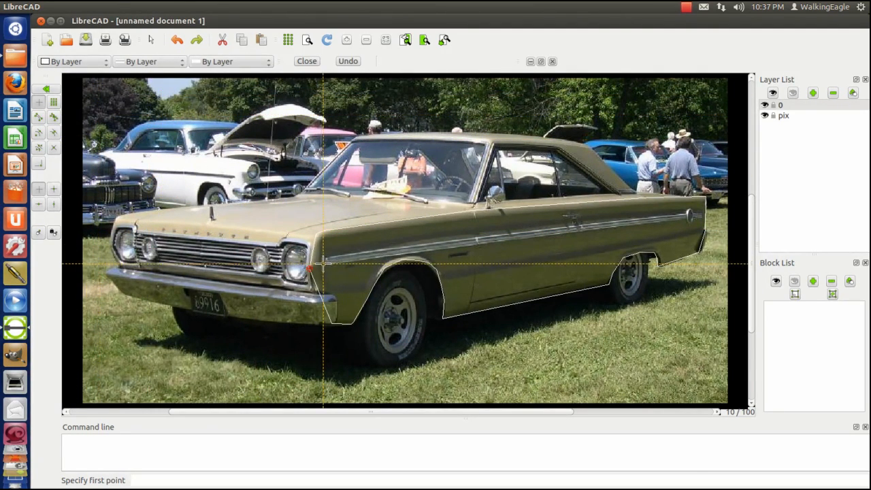
# Trace lines along the side trim strip from front fender to rear, then the hood edge
pyautogui.click(323, 266)
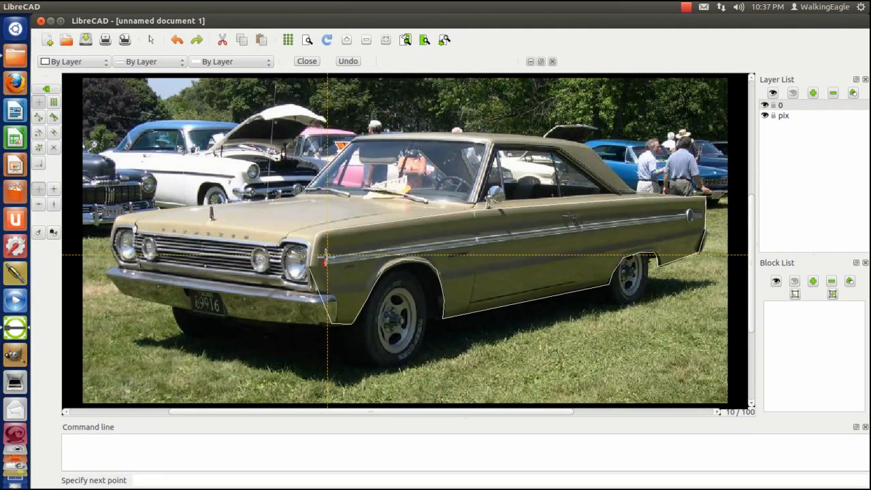
pyautogui.click(633, 218)
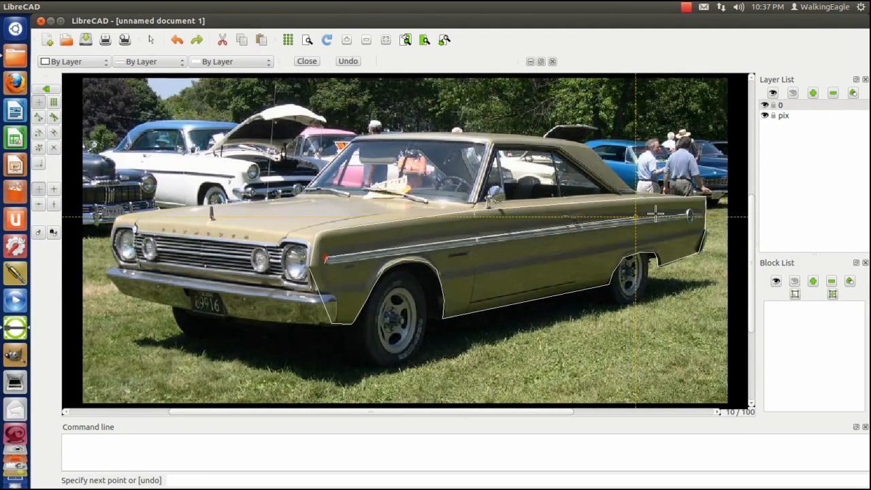
pyautogui.click(688, 214)
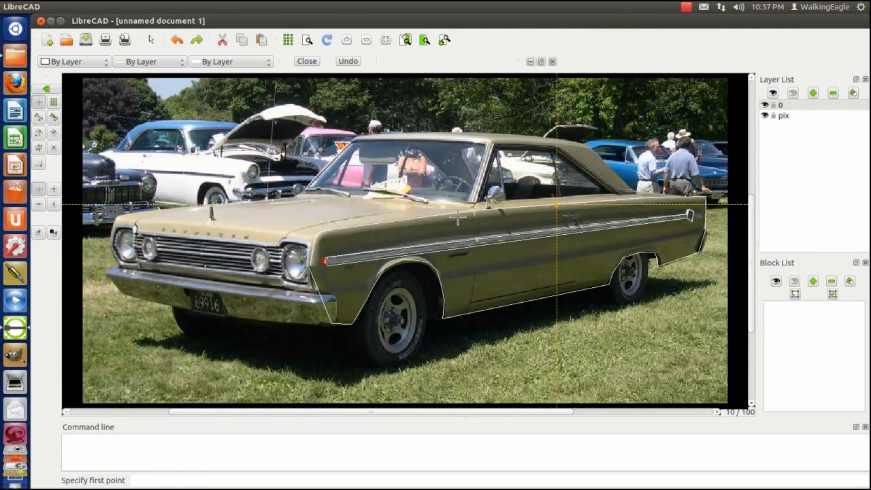
pyautogui.moveTo(516, 274)
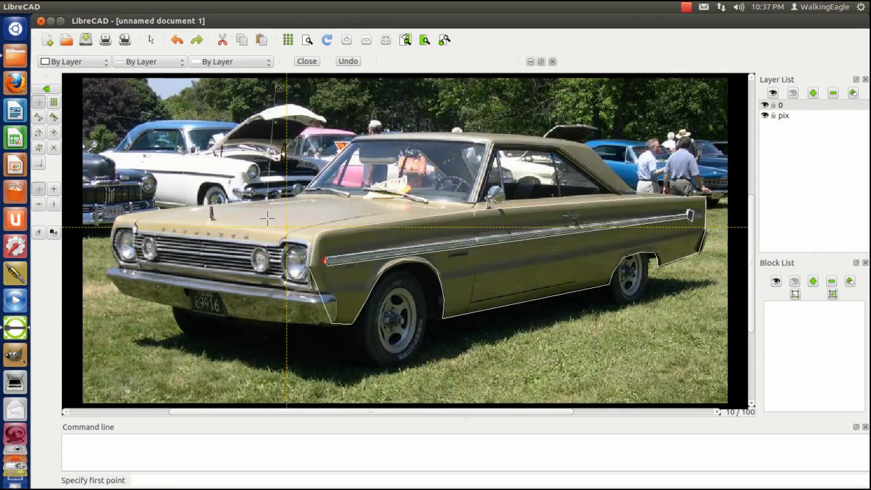
pyautogui.moveTo(312, 236)
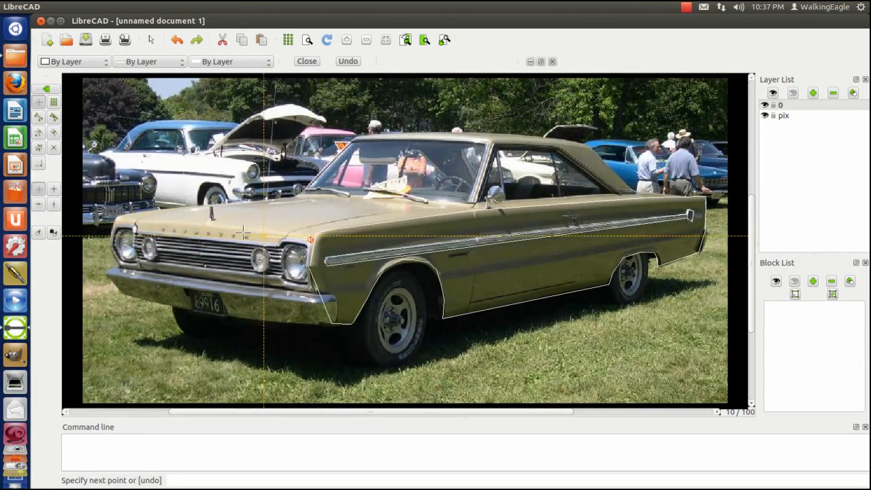
pyautogui.click(133, 218)
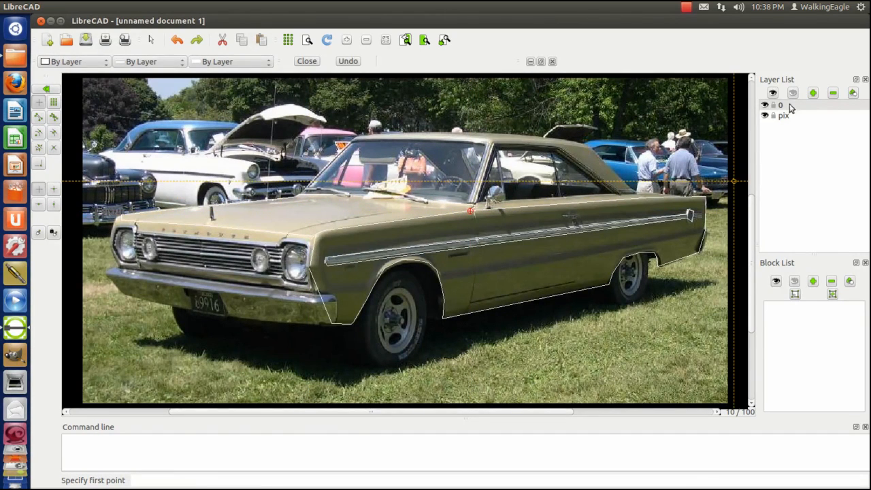
# Hide the 'pix' photo layer to inspect the outlines, then show it again
pyautogui.click(764, 116)
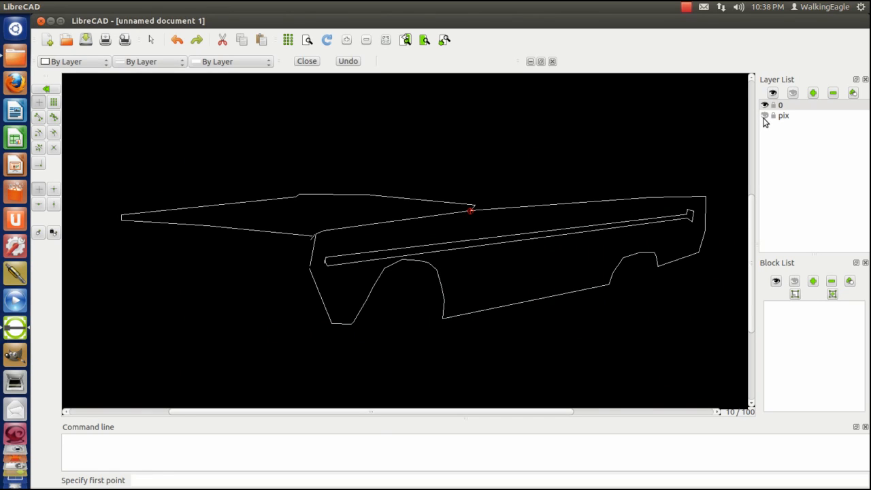
pyautogui.moveTo(719, 217)
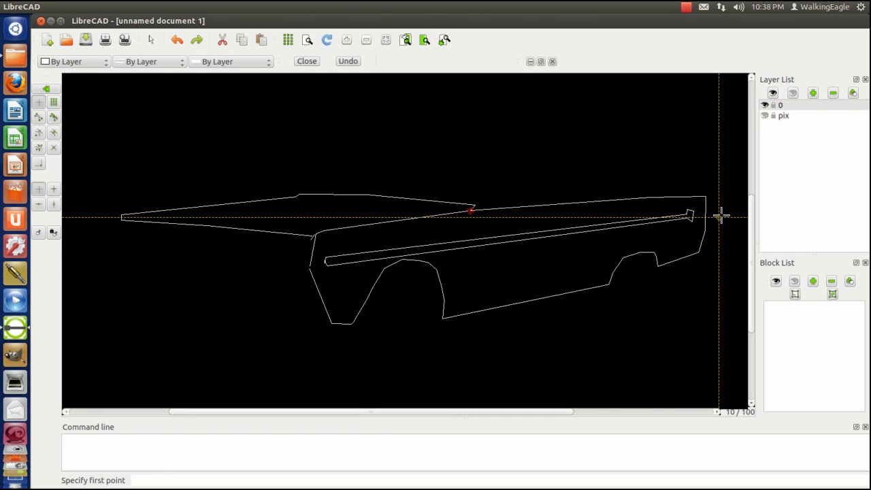
pyautogui.moveTo(690, 215)
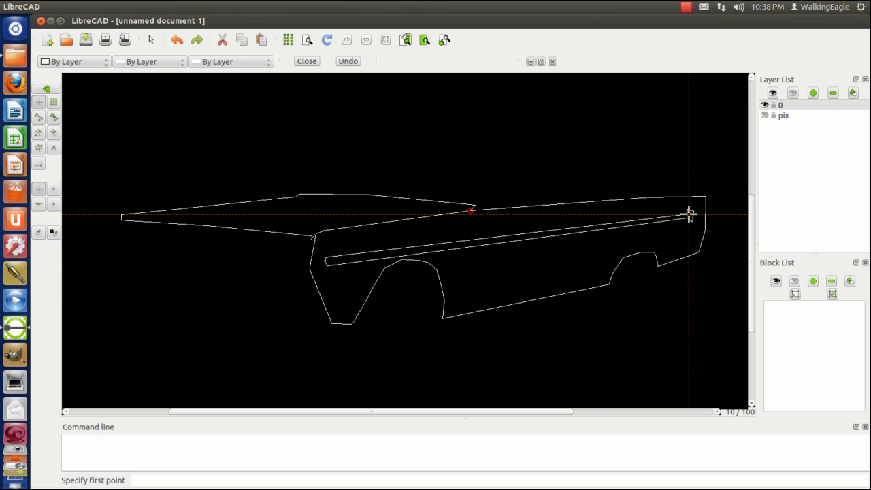
pyautogui.moveTo(732, 147)
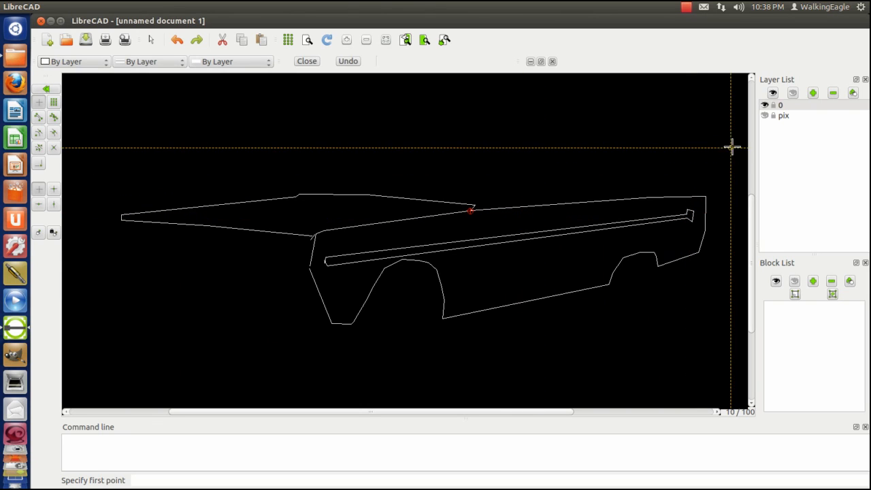
pyautogui.moveTo(710, 193)
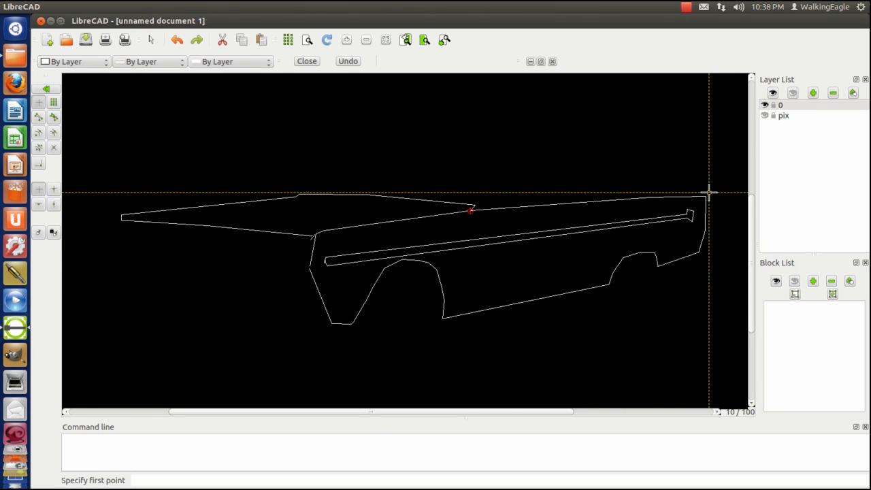
pyautogui.moveTo(616, 166)
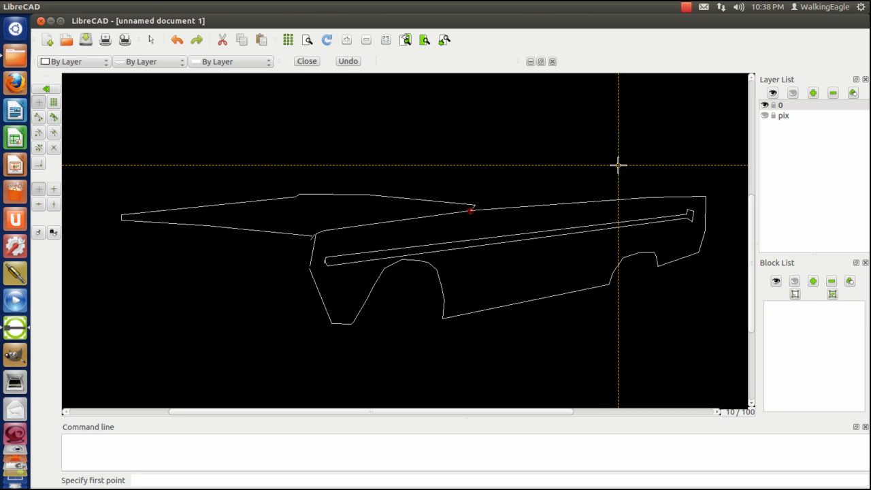
pyautogui.moveTo(688, 186)
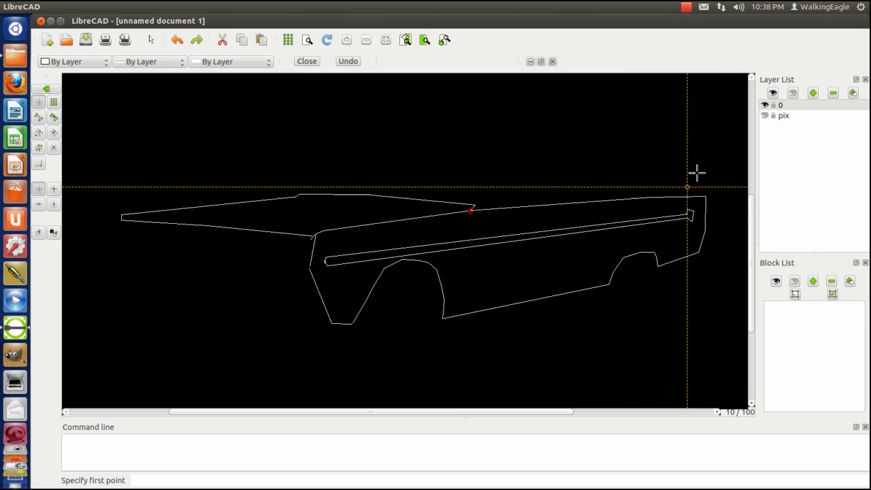
pyautogui.moveTo(325, 276)
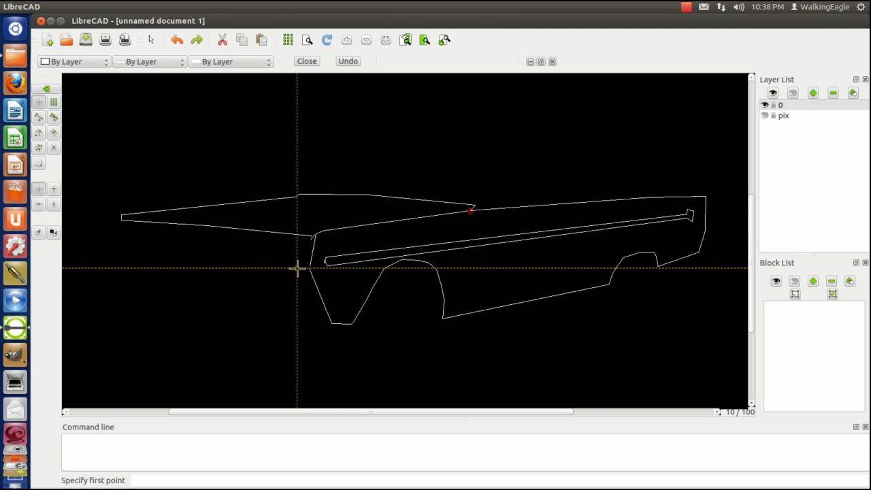
pyautogui.moveTo(304, 264)
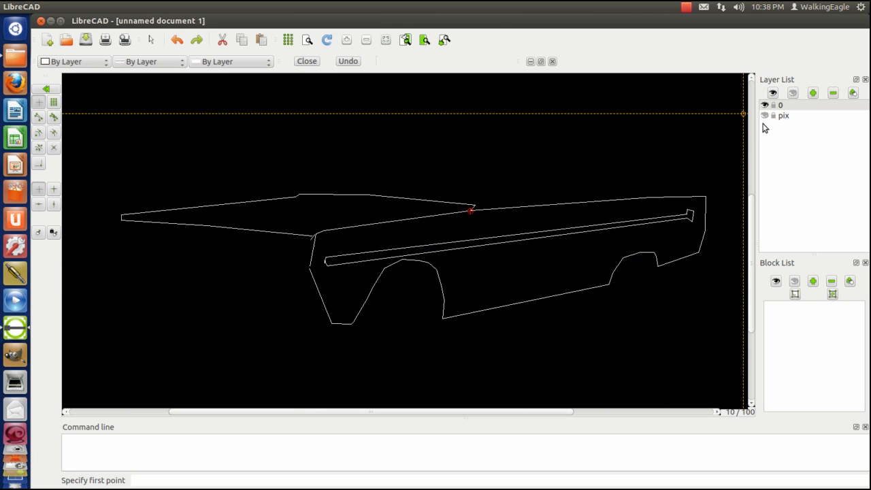
pyautogui.click(765, 115)
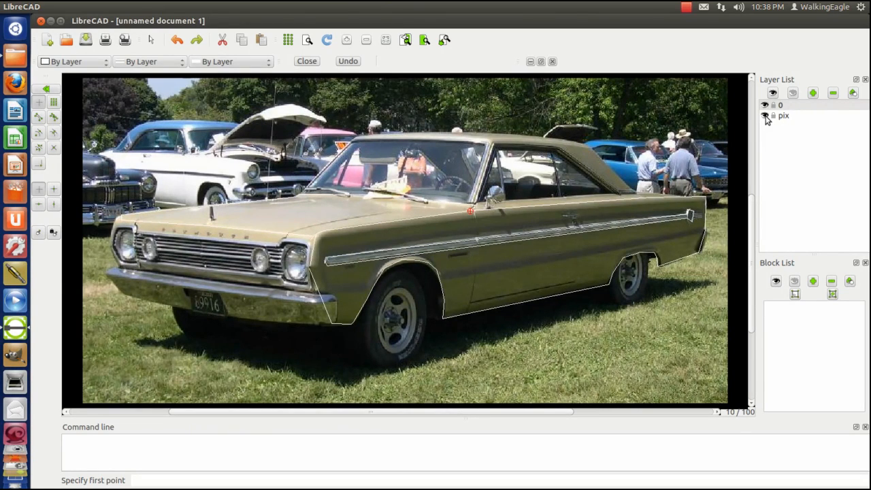
# Hide the 'pix' layer and draw the hood scoop polygon atop the hood
pyautogui.click(765, 115)
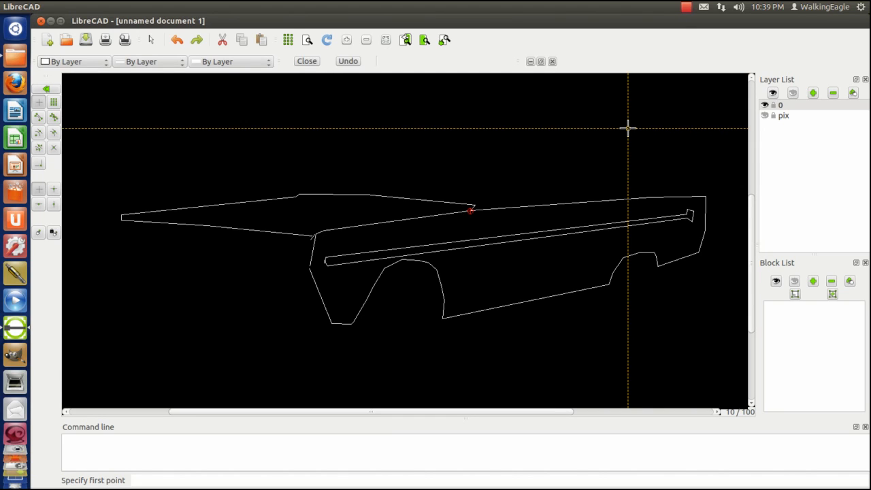
pyautogui.moveTo(324, 211)
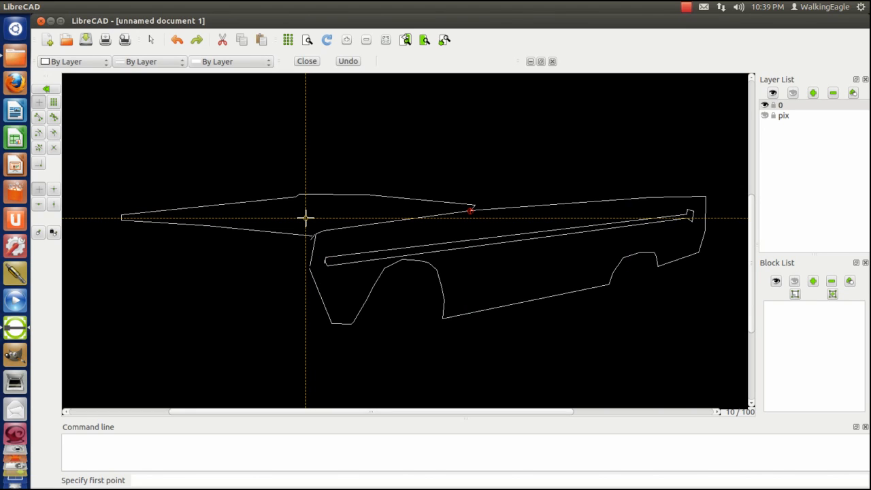
pyautogui.click(306, 218)
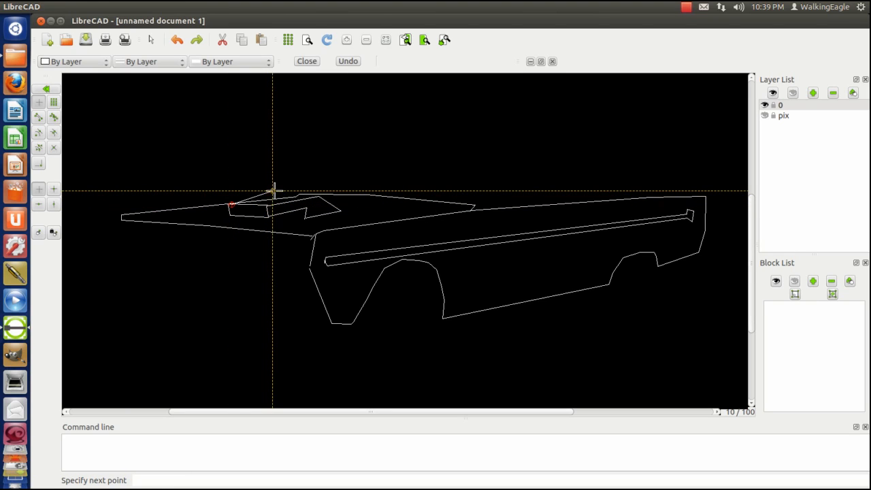
pyautogui.moveTo(291, 197)
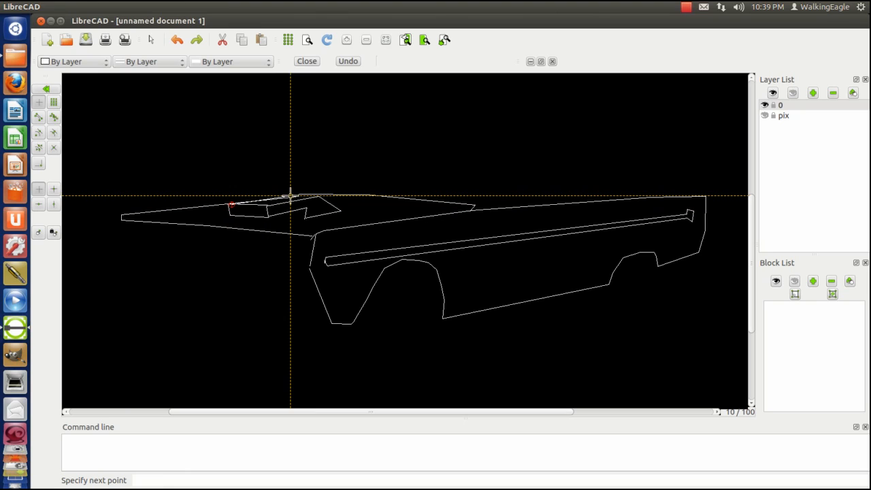
pyautogui.click(315, 196)
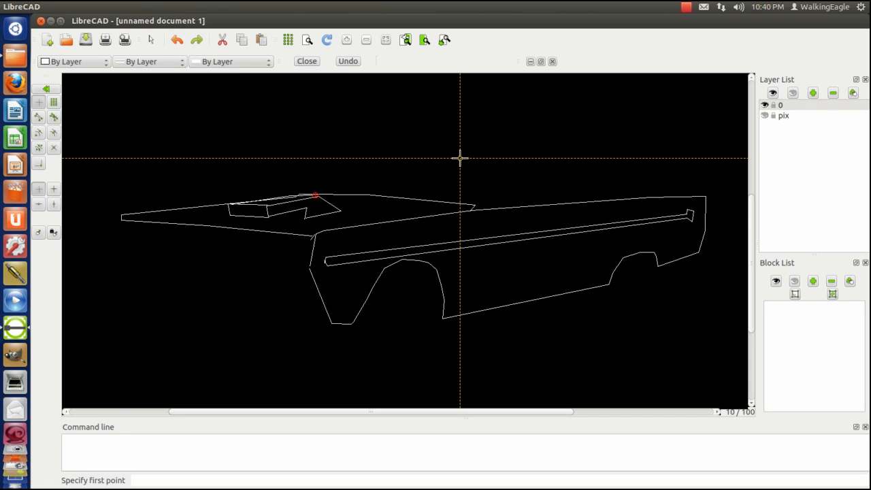
pyautogui.moveTo(703, 229)
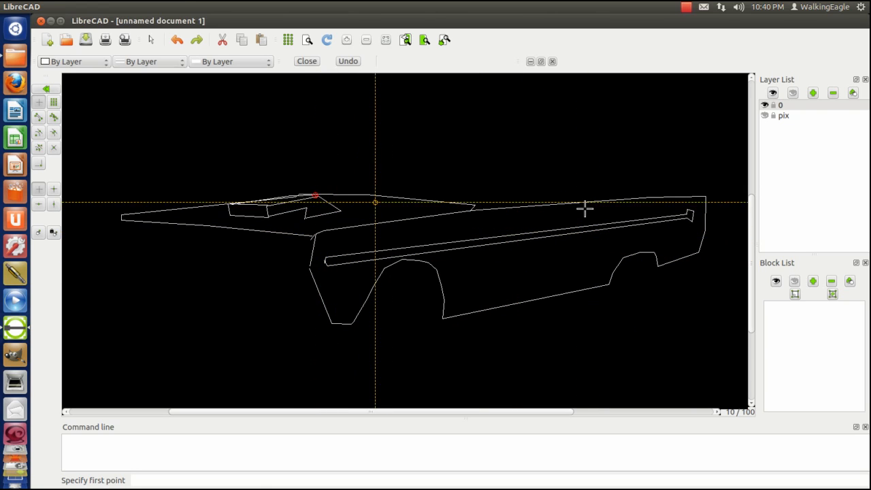
pyautogui.moveTo(707, 155)
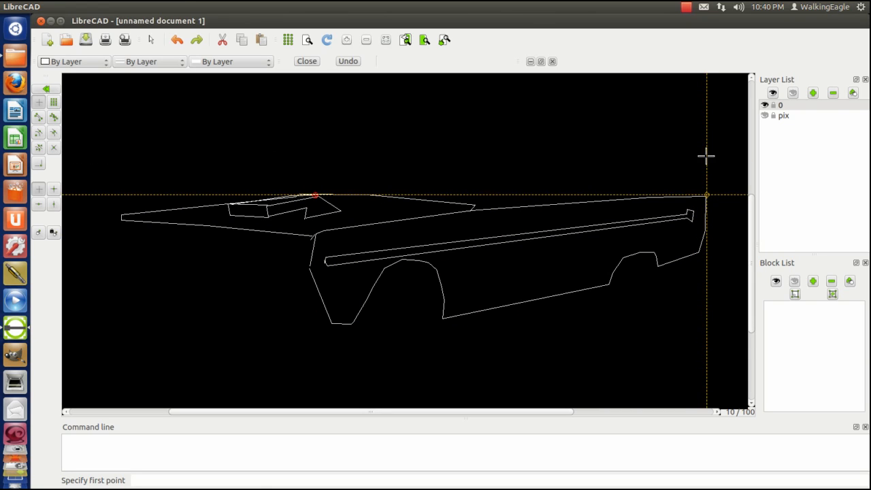
pyautogui.moveTo(310, 235)
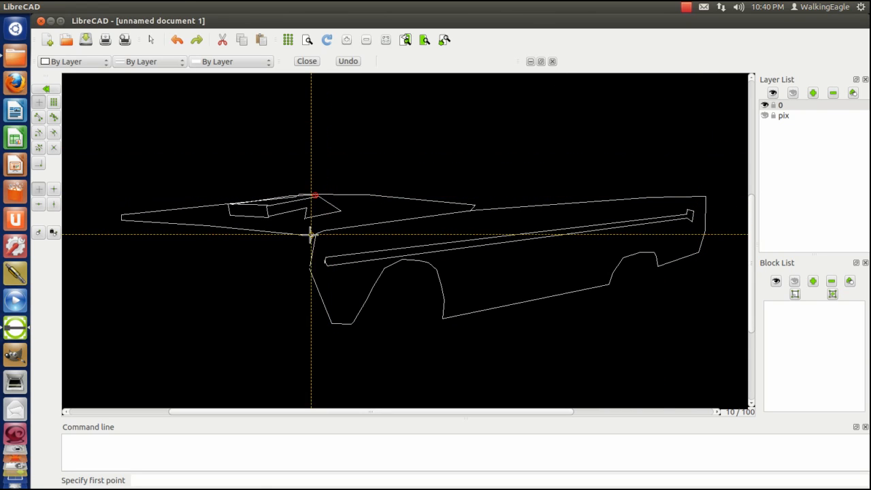
pyautogui.moveTo(304, 279)
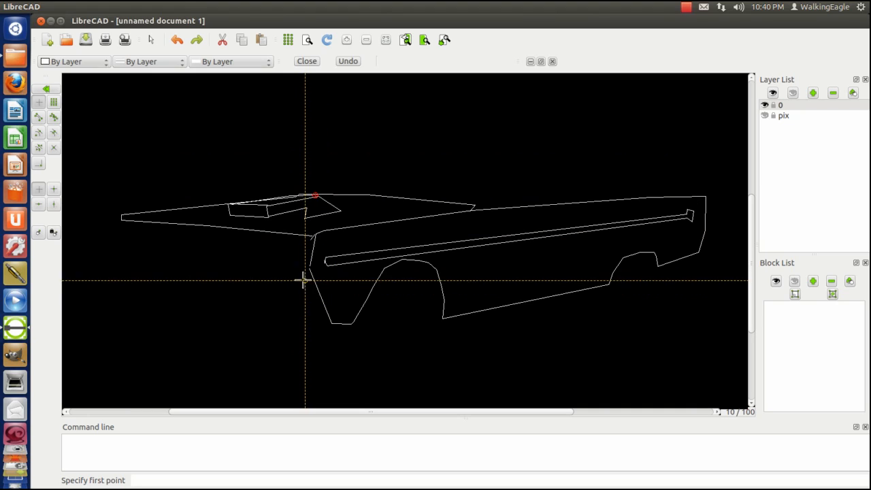
pyautogui.moveTo(294, 278)
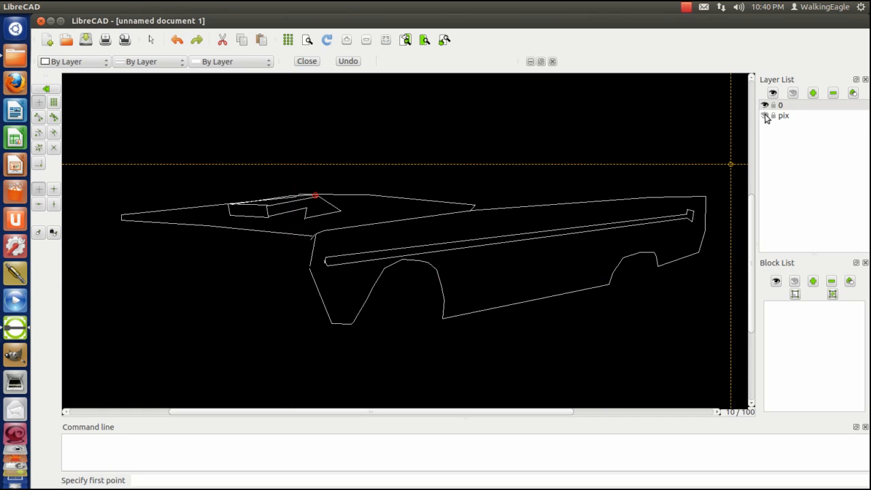
# Show the 'pix' photo layer and trace the front door outline with lines
pyautogui.click(763, 116)
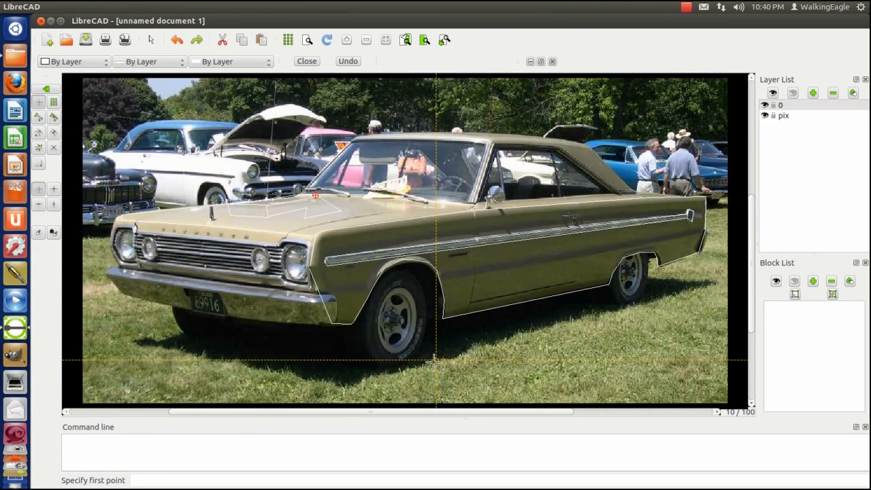
pyautogui.moveTo(426, 334)
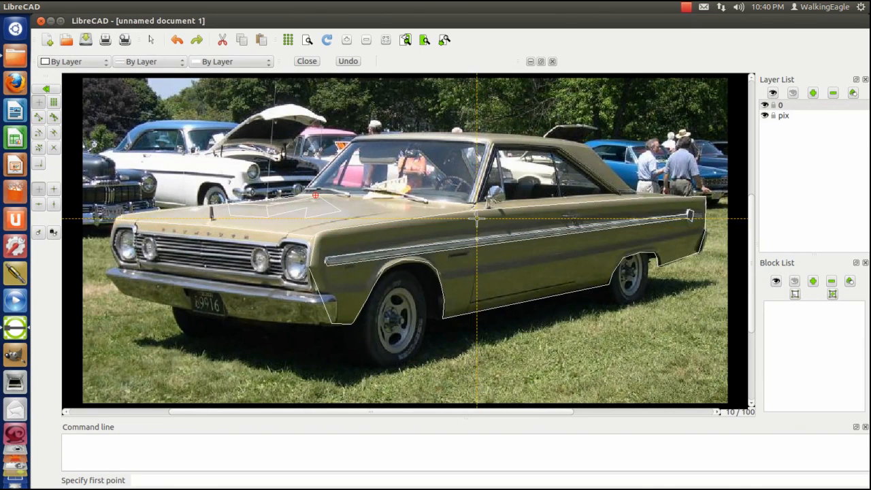
pyautogui.moveTo(466, 317)
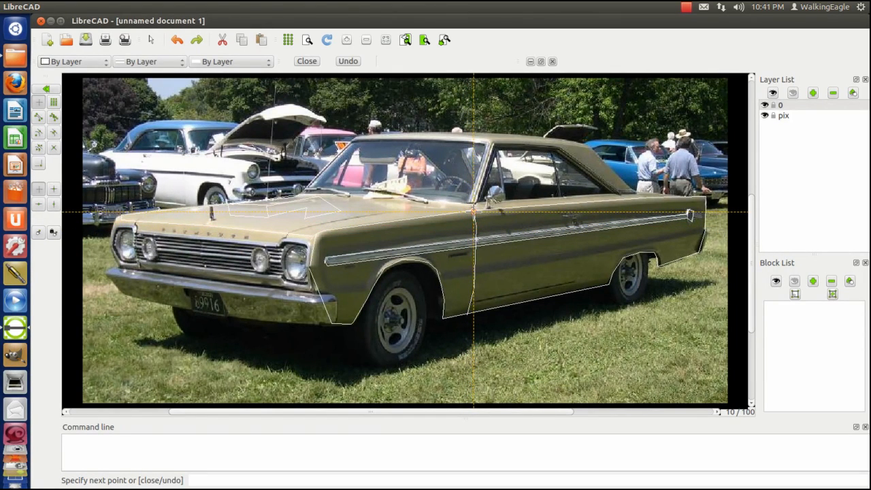
pyautogui.click(474, 212)
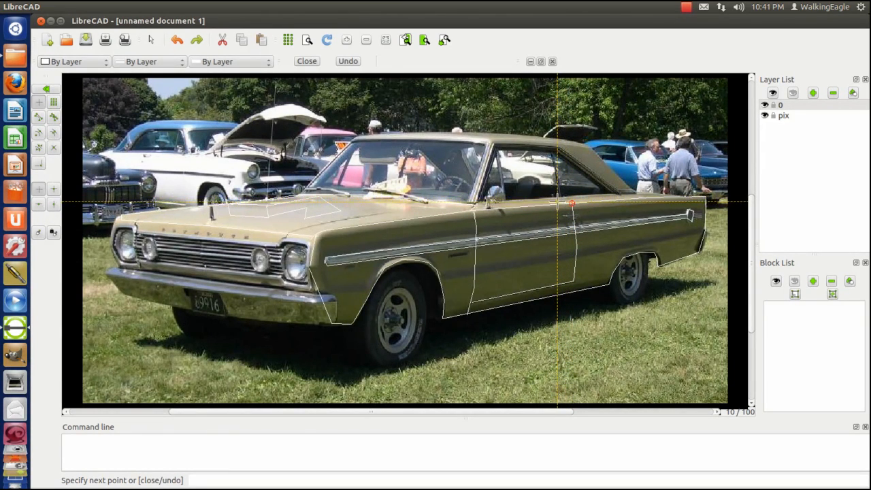
pyautogui.moveTo(557, 199)
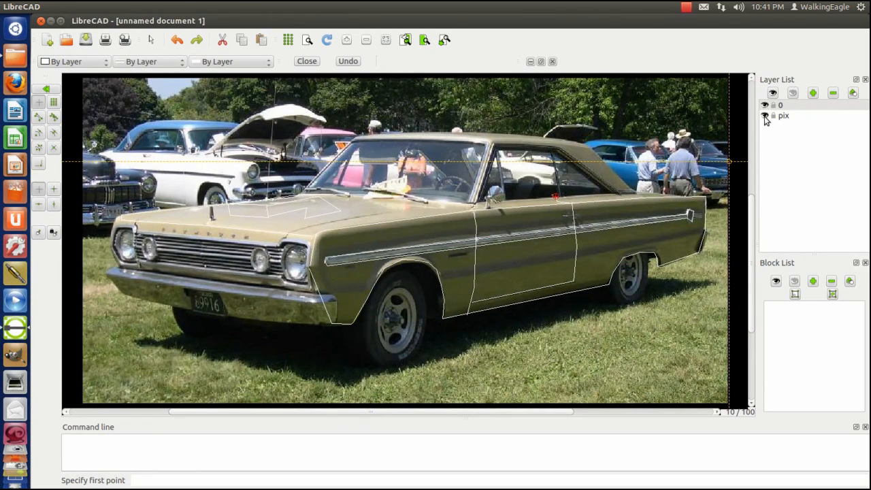
pyautogui.click(765, 116)
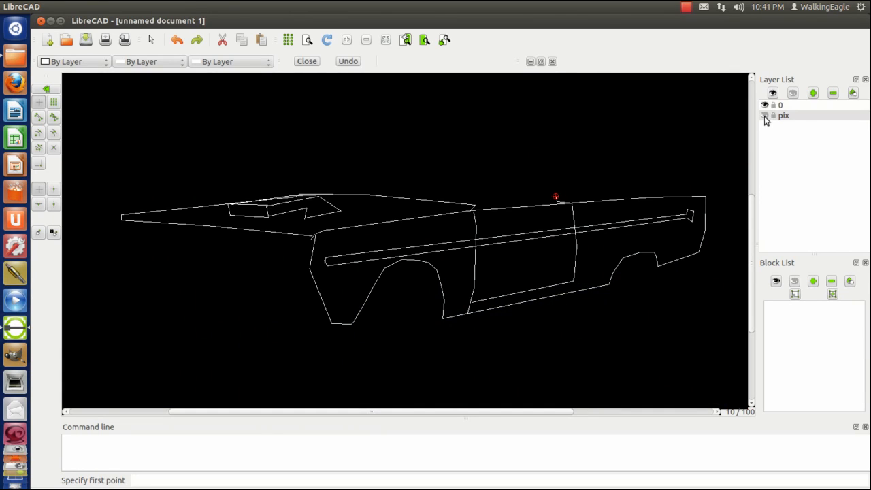
pyautogui.click(765, 116)
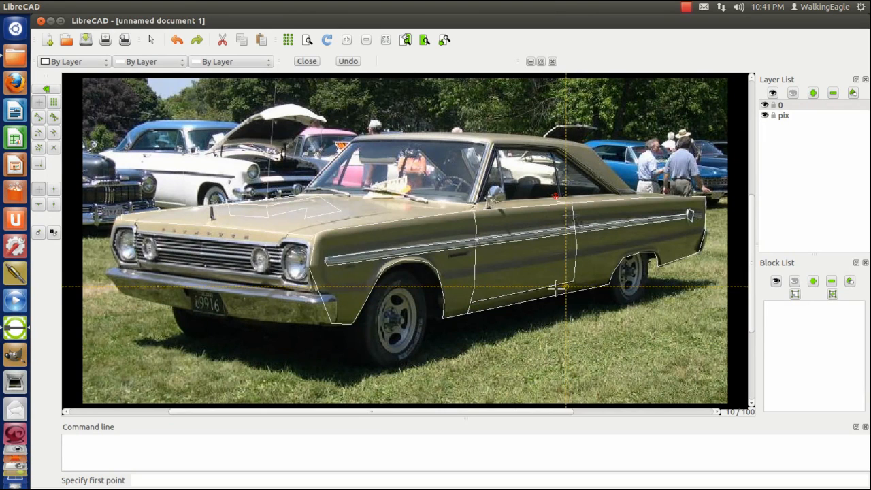
pyautogui.moveTo(608, 288)
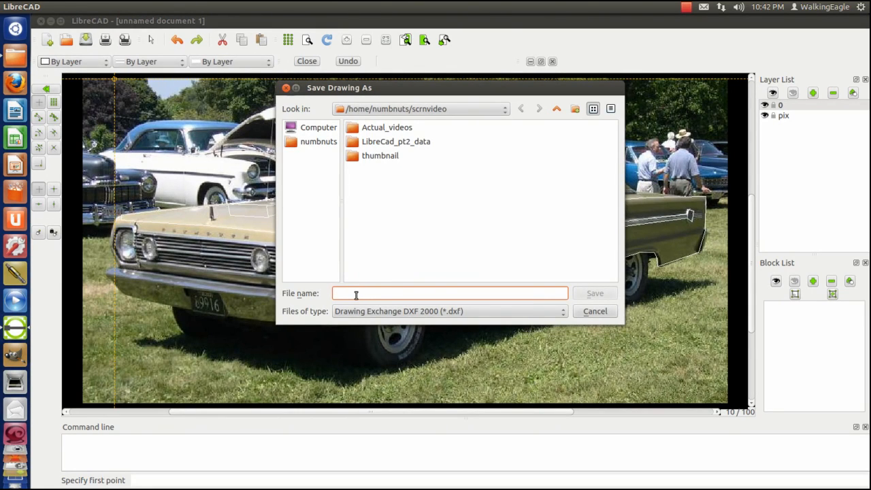
# Save the drawing as 'car picture.dxf' in the scrnvideo folder
pyautogui.write('car picture')
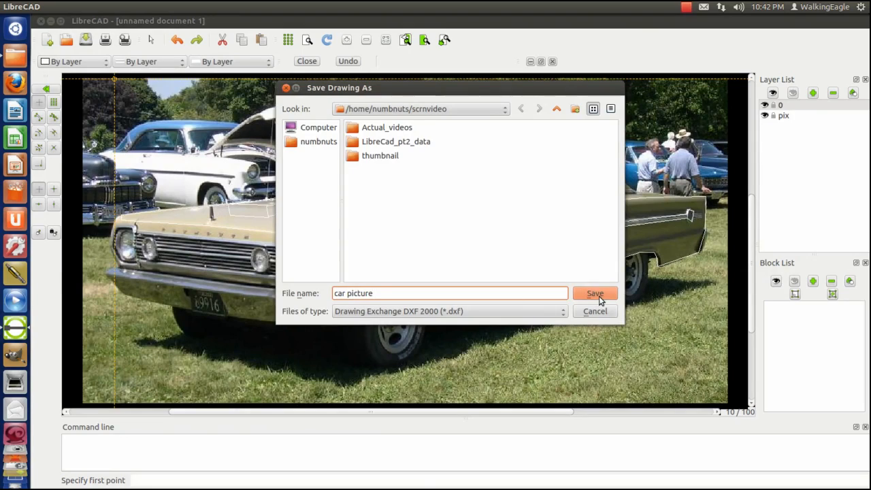
pyautogui.click(595, 293)
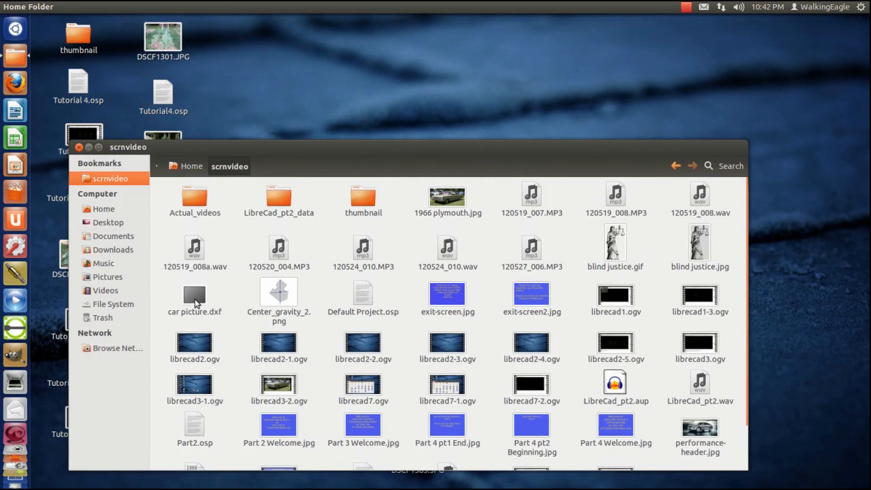
# Reopen 'car picture.dxf' in LibreCAD from the scrnvideo folder in Nautilus
pyautogui.click(195, 295)
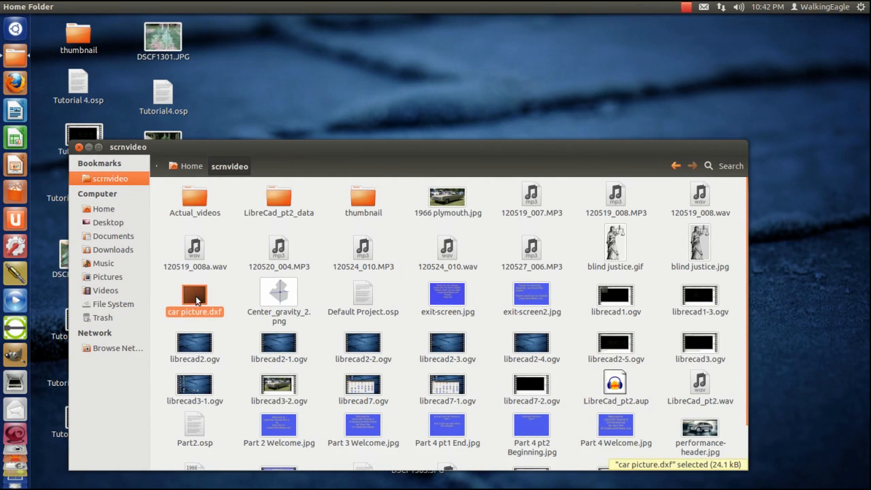
pyautogui.doubleClick(195, 295)
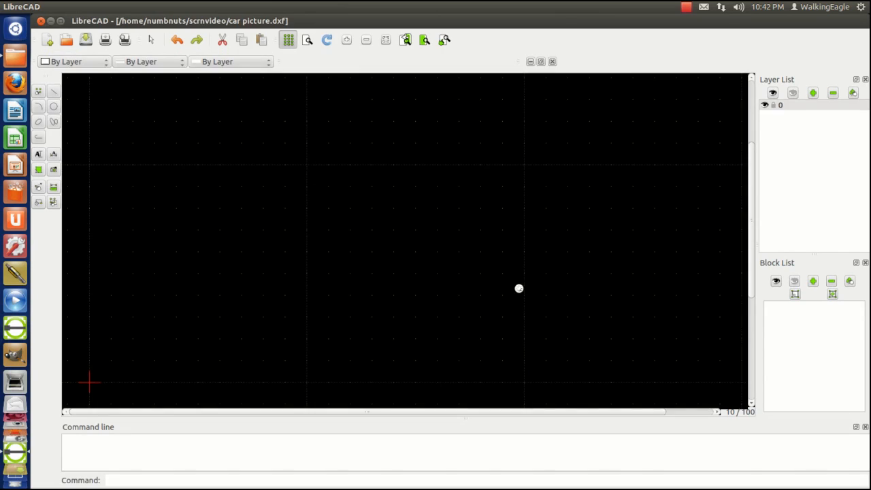